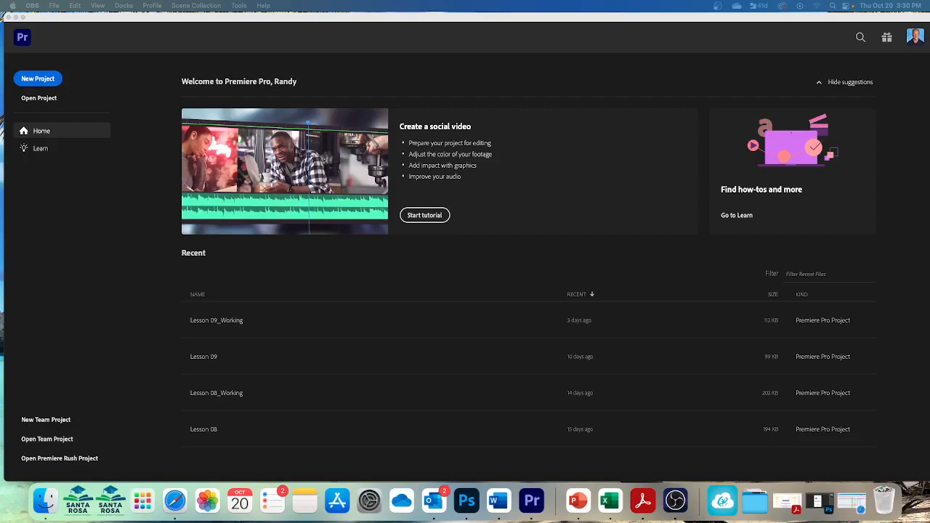
{"action": "mouse_move", "coordinate": [51, 108]}
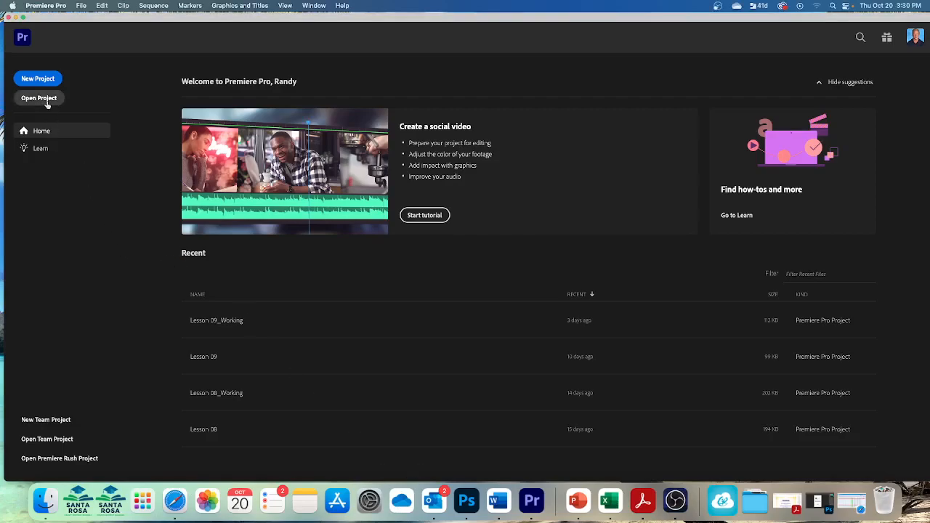
- Open Lesson 10.prproj from the Premiere Pro 2022 folder and accept the Load Project warning
{"action": "left_click", "coordinate": [38, 97]}
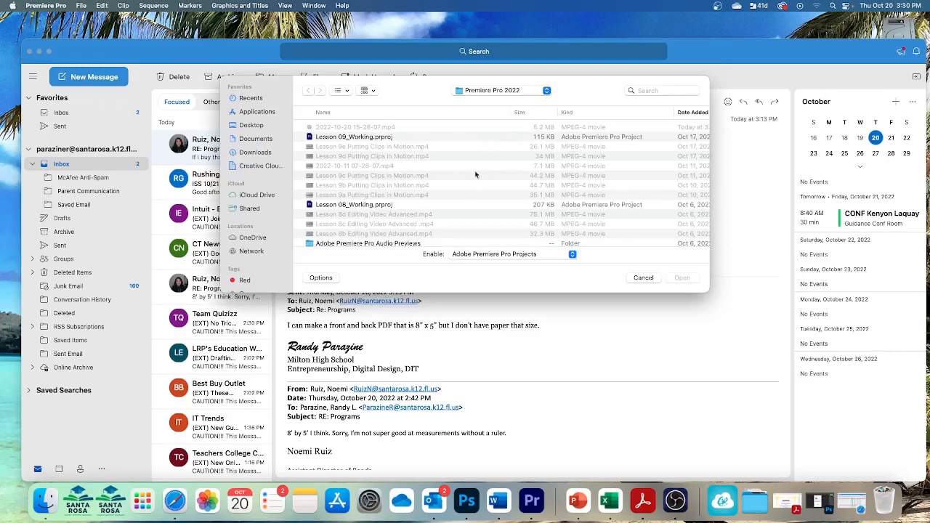
{"action": "scroll", "scroll_direction": "down", "scroll_amount": 3}
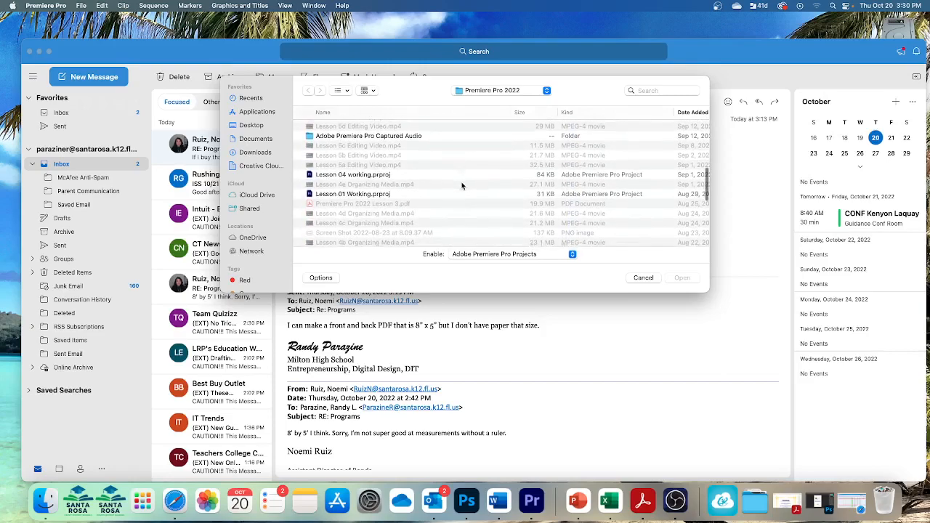
{"action": "scroll", "scroll_direction": "down", "scroll_amount": 3}
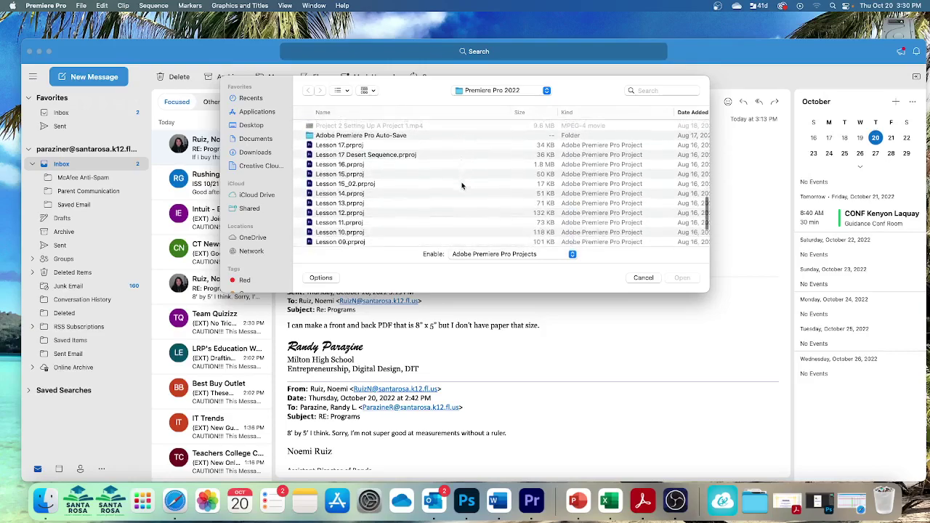
{"action": "left_click", "coordinate": [354, 204]}
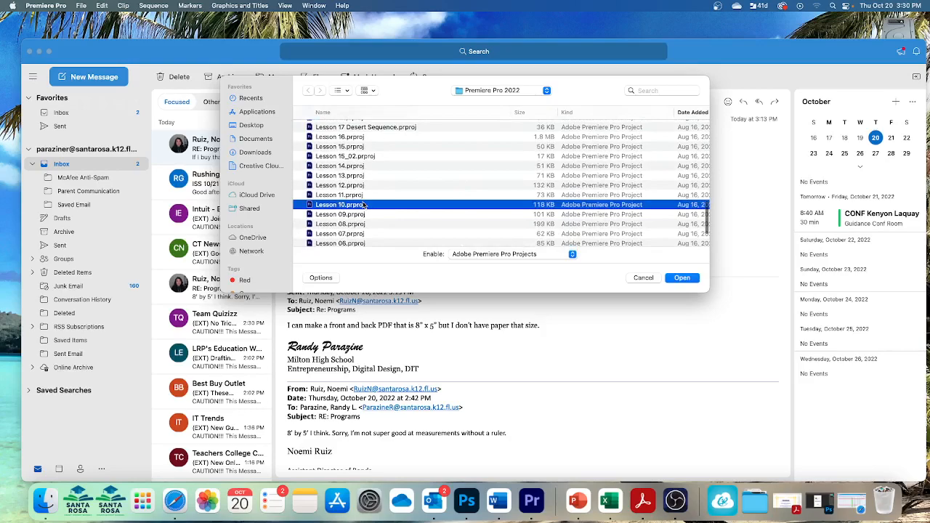
{"action": "left_click", "coordinate": [682, 277]}
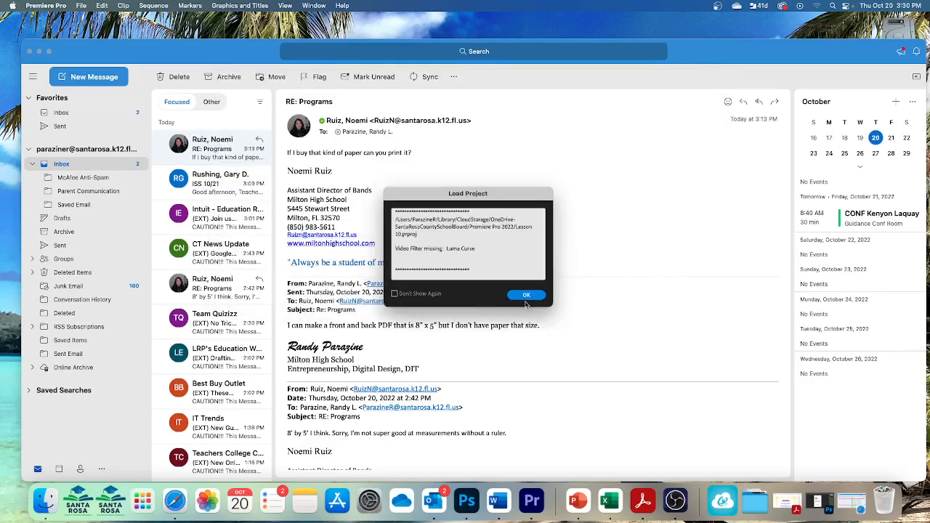
{"action": "left_click", "coordinate": [526, 295]}
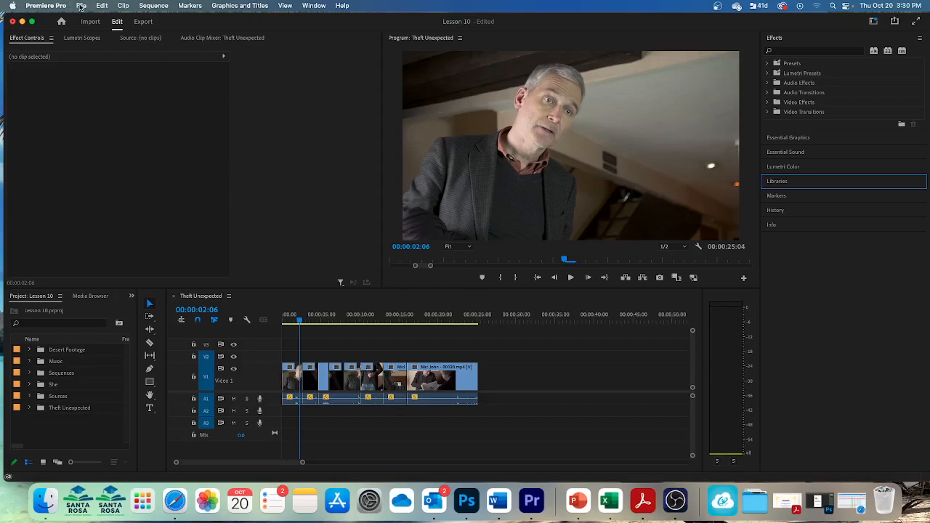
- Save the project as a copy named Lesson 10_Working
{"action": "left_click", "coordinate": [87, 5]}
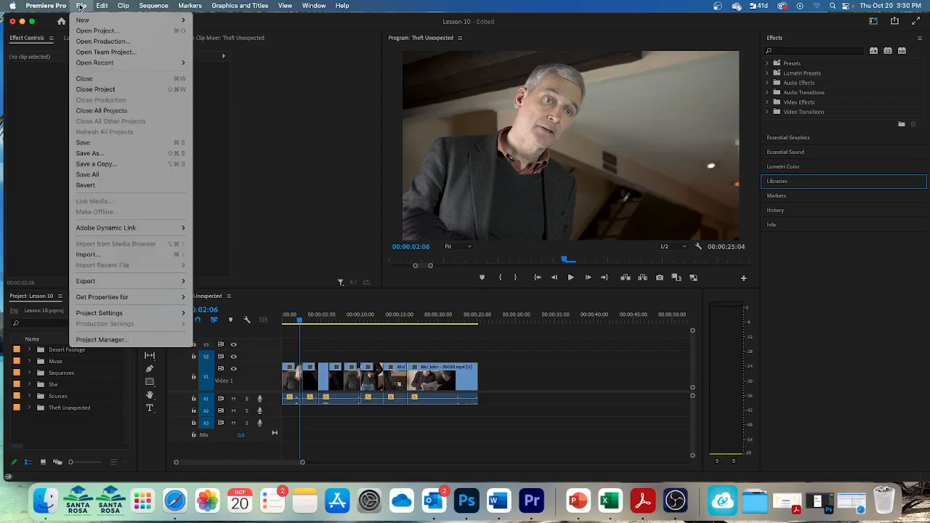
{"action": "mouse_move", "coordinate": [90, 154]}
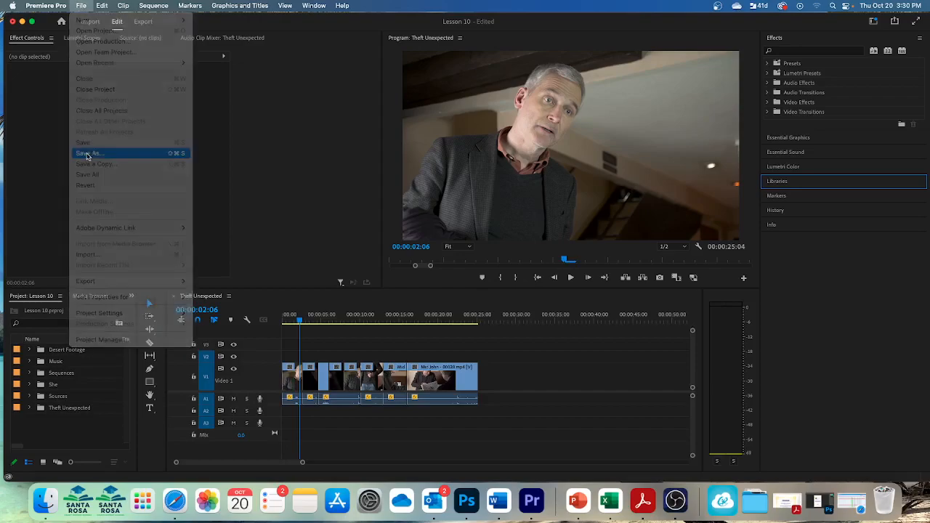
{"action": "left_click", "coordinate": [90, 153]}
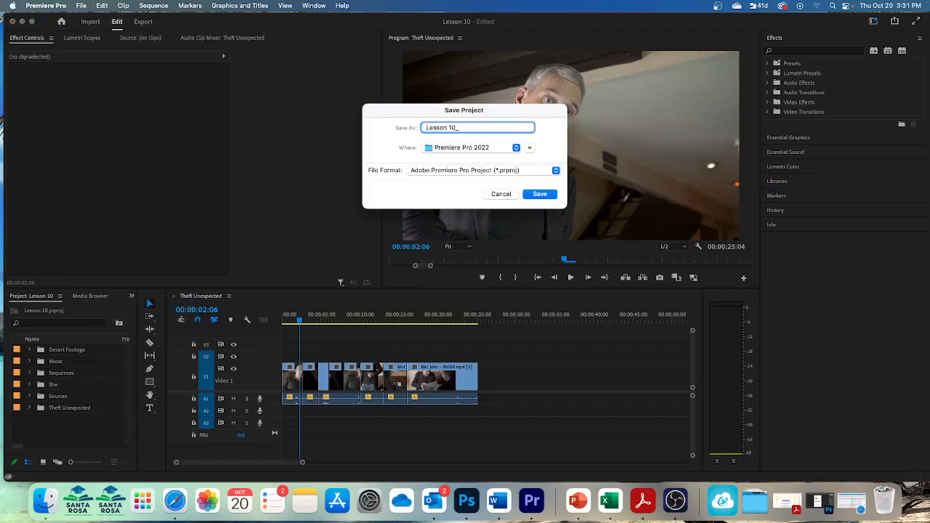
{"action": "type", "text": "W"}
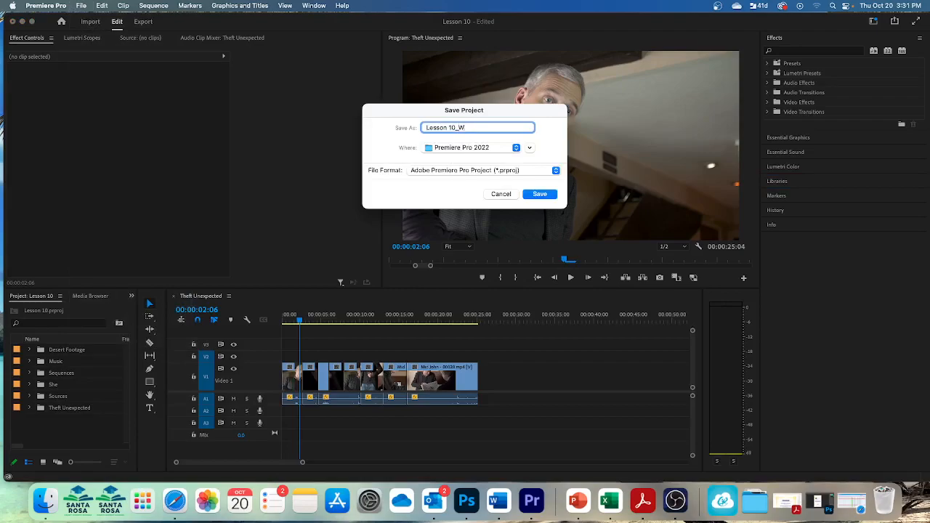
{"action": "type", "text": "orking"}
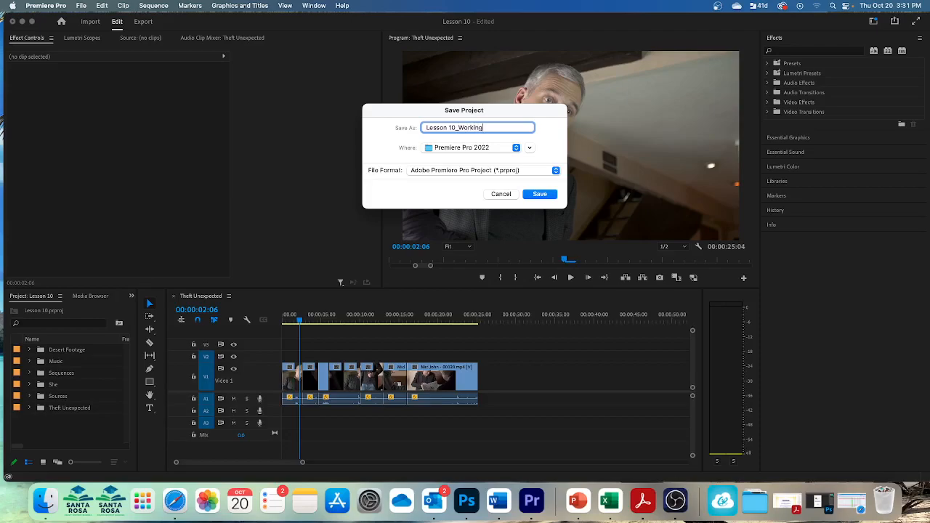
{"action": "left_click", "coordinate": [539, 195]}
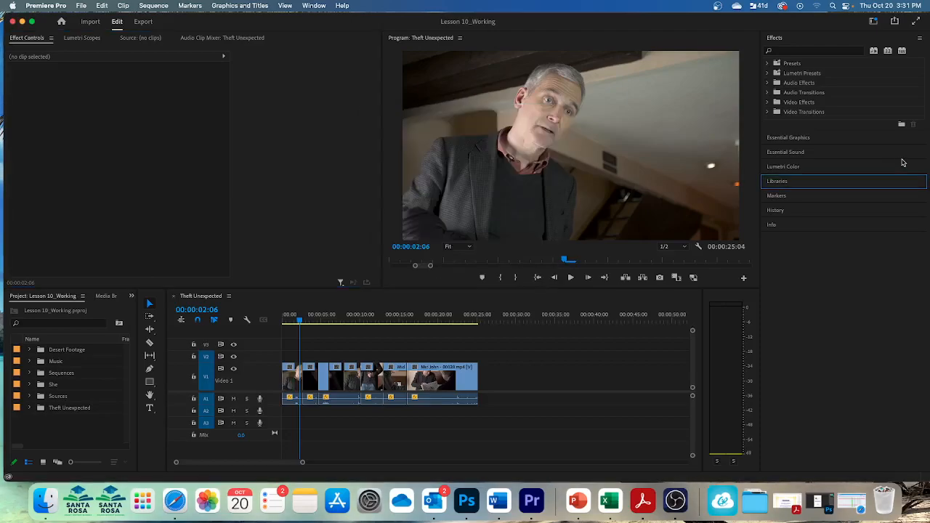
{"action": "mouse_move", "coordinate": [552, 151]}
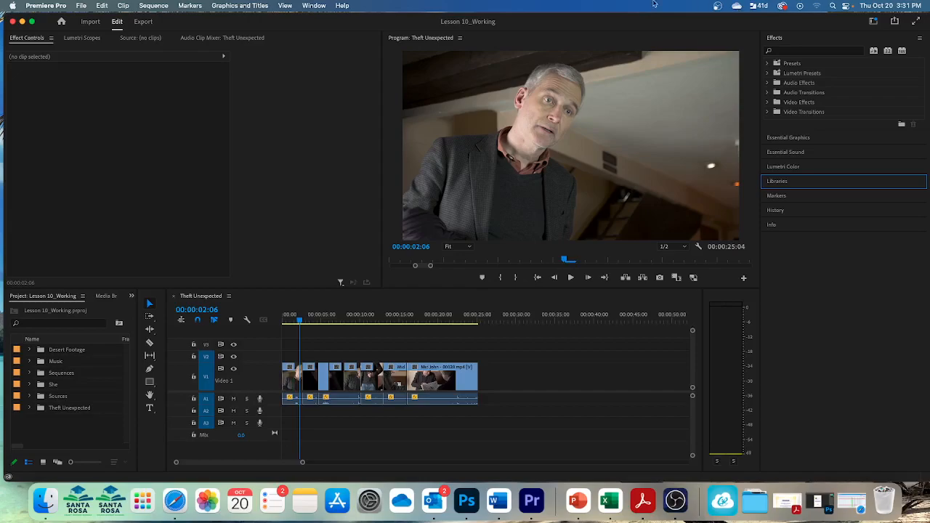
- Activate the Audio workspace and reset it to its saved layout
{"action": "left_click", "coordinate": [311, 6]}
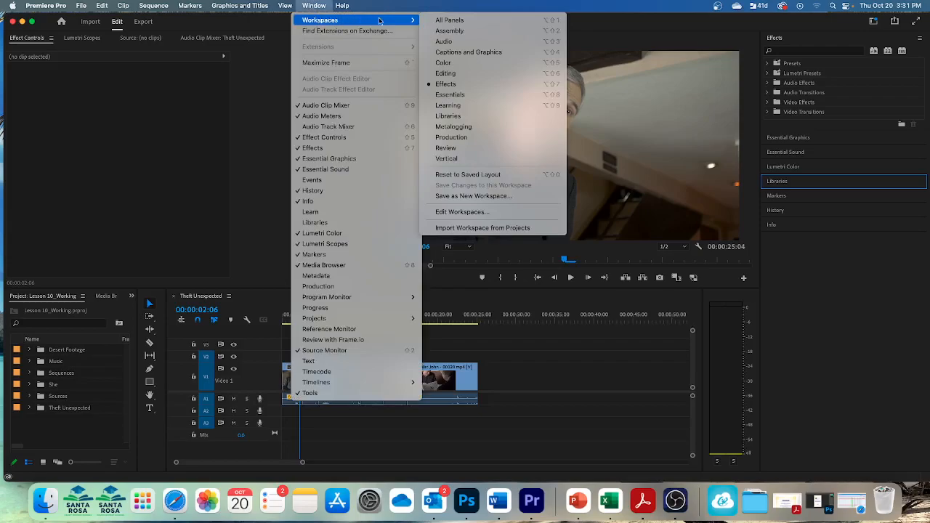
{"action": "left_click", "coordinate": [442, 62]}
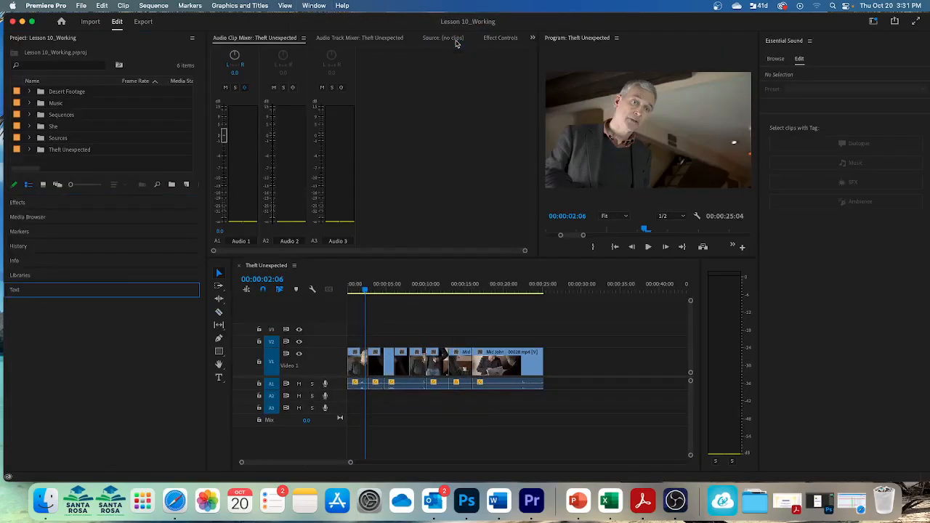
{"action": "mouse_move", "coordinate": [398, 34]}
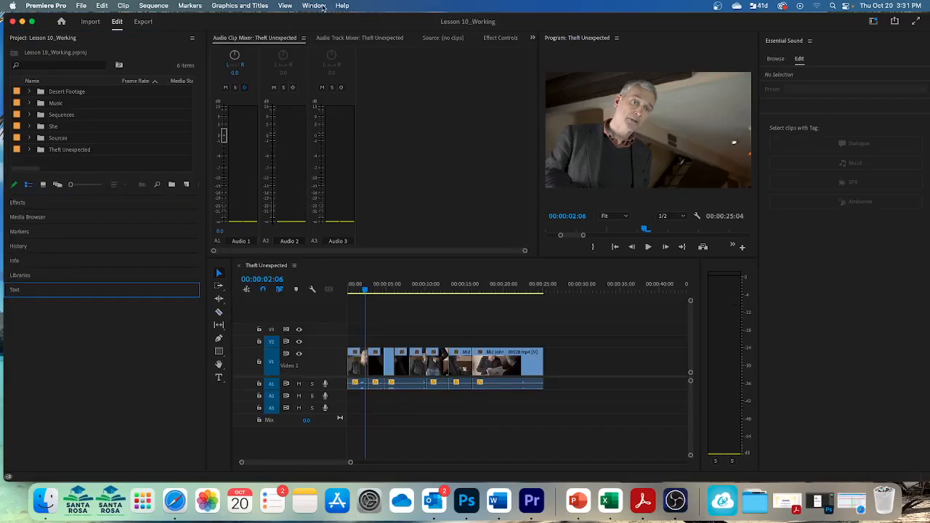
{"action": "left_click", "coordinate": [330, 6]}
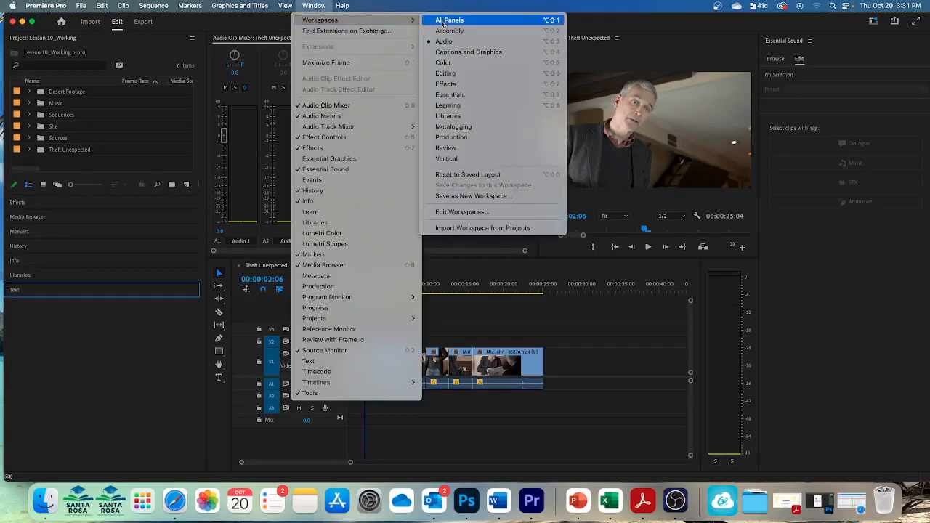
{"action": "mouse_move", "coordinate": [468, 174]}
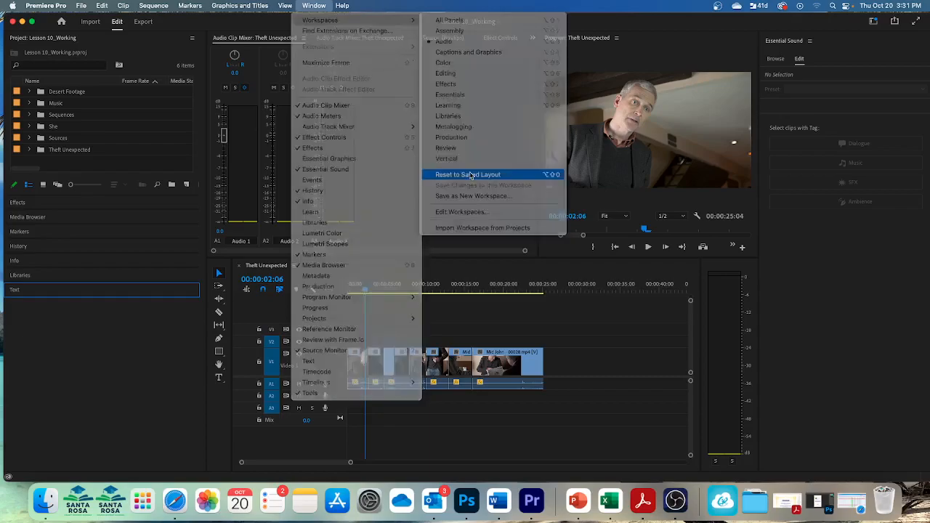
{"action": "left_click", "coordinate": [468, 175]}
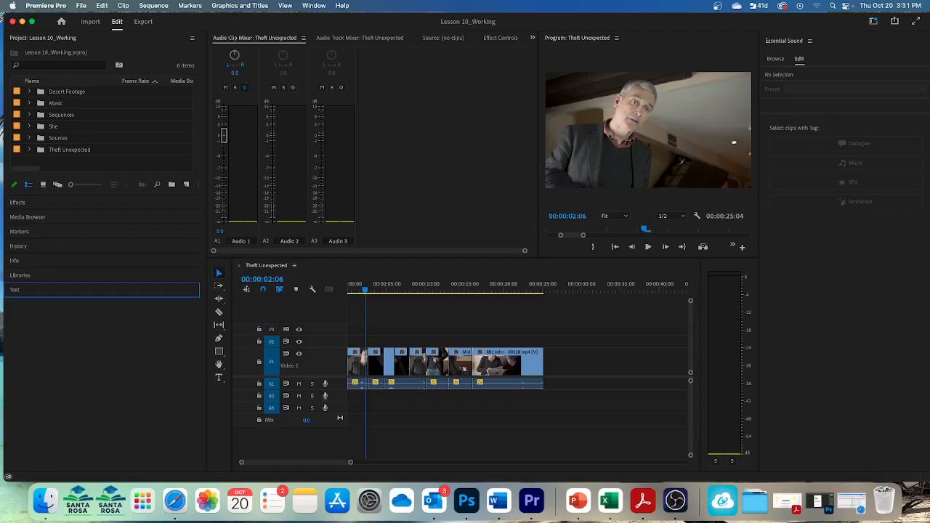
{"action": "mouse_move", "coordinate": [773, 323]}
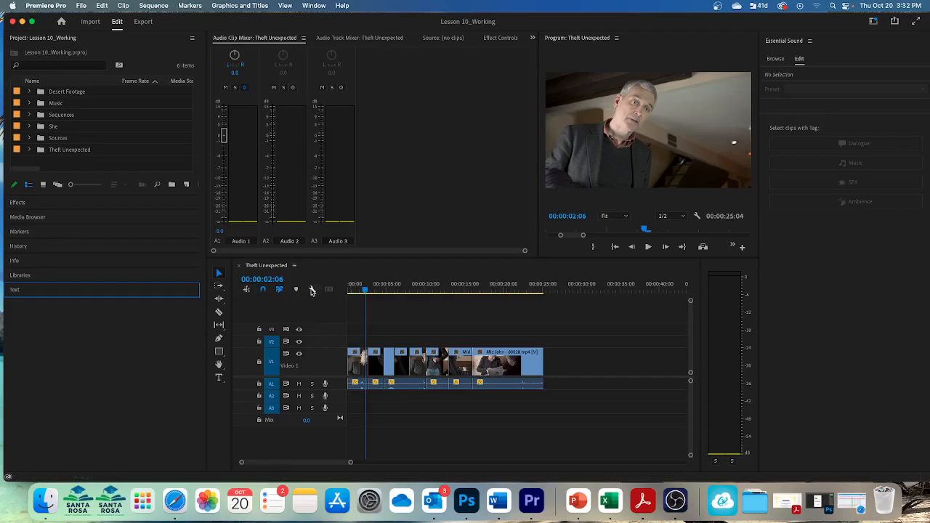
- Customise the audio track header buttons in the Button Editor and confirm the changes
{"action": "left_click", "coordinate": [313, 289]}
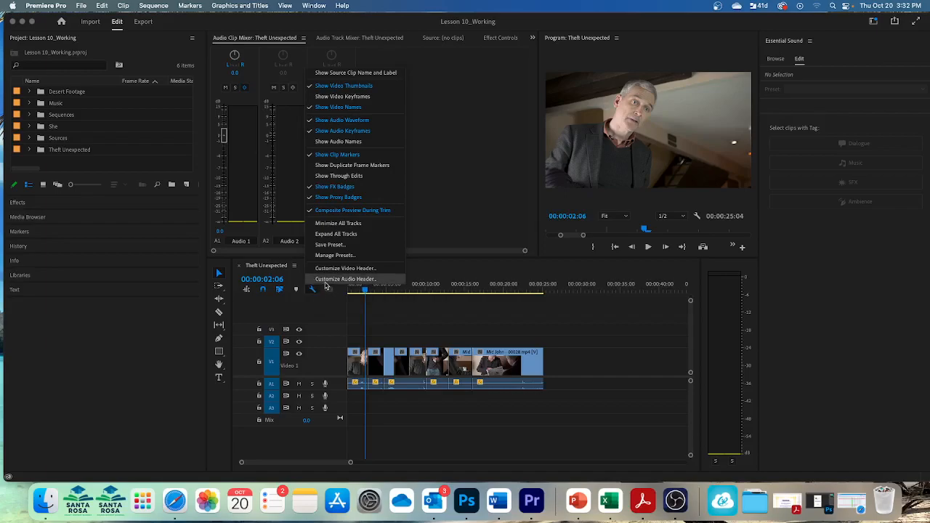
{"action": "left_click", "coordinate": [346, 279]}
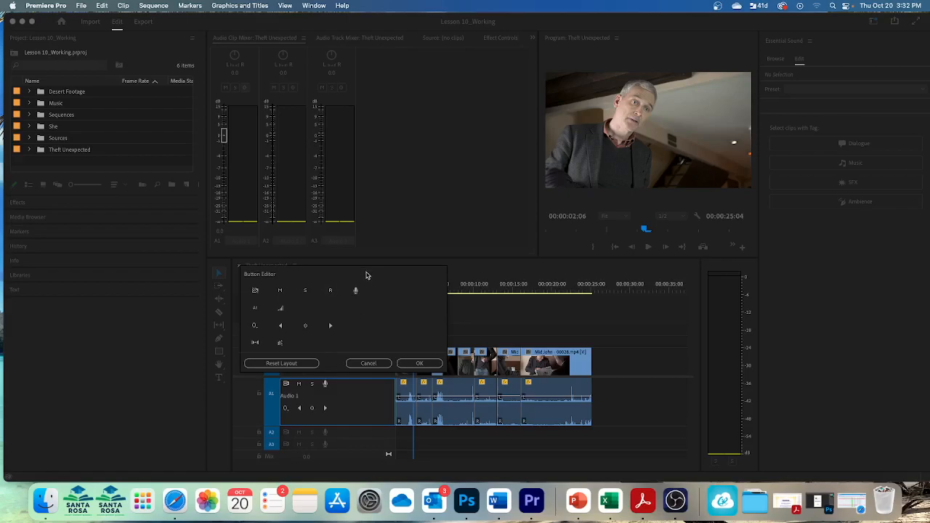
{"action": "mouse_move", "coordinate": [390, 349]}
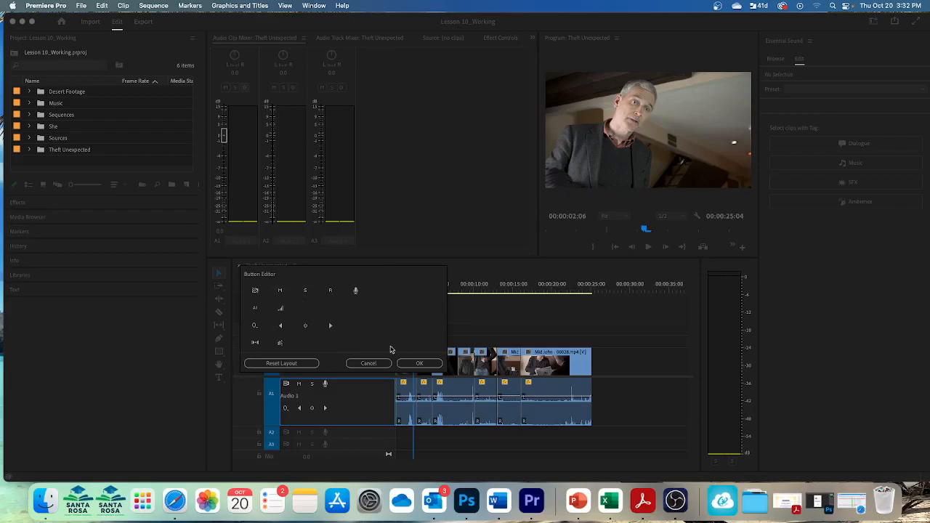
{"action": "mouse_move", "coordinate": [401, 349]}
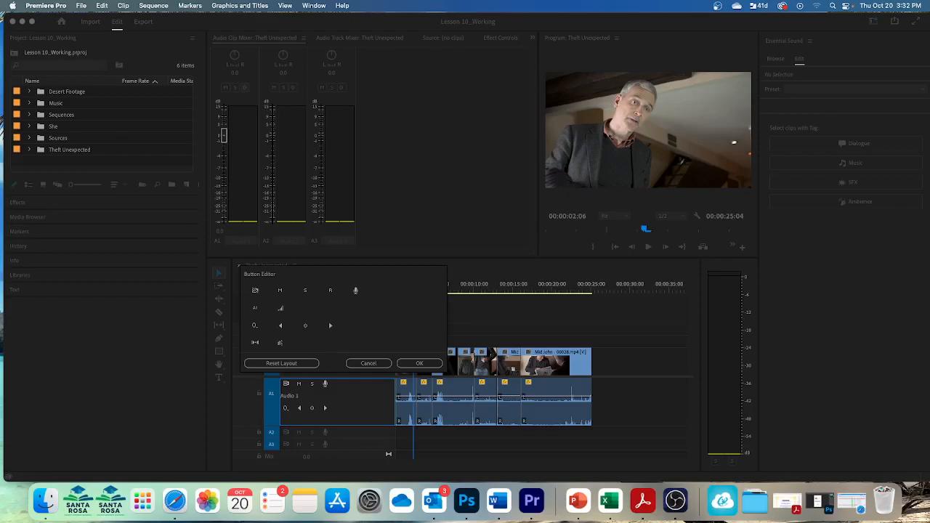
{"action": "mouse_move", "coordinate": [299, 347]}
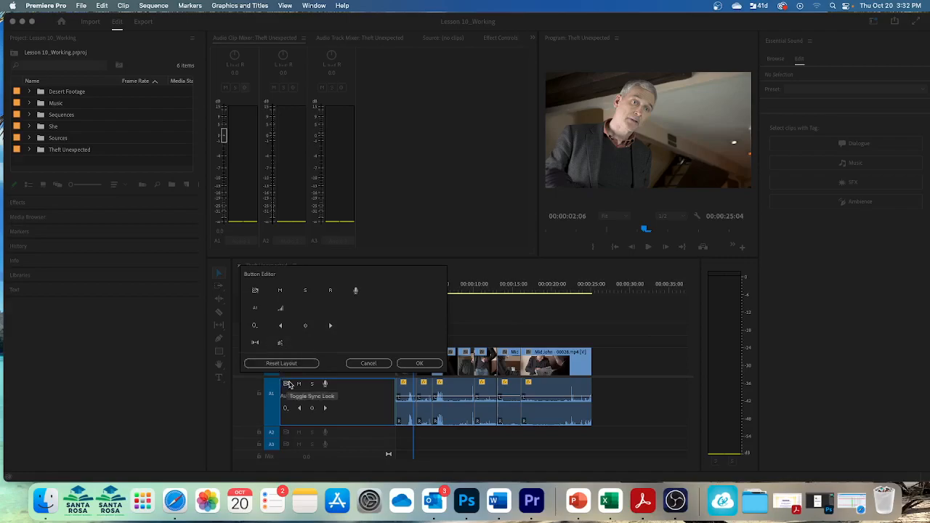
{"action": "mouse_move", "coordinate": [299, 383]}
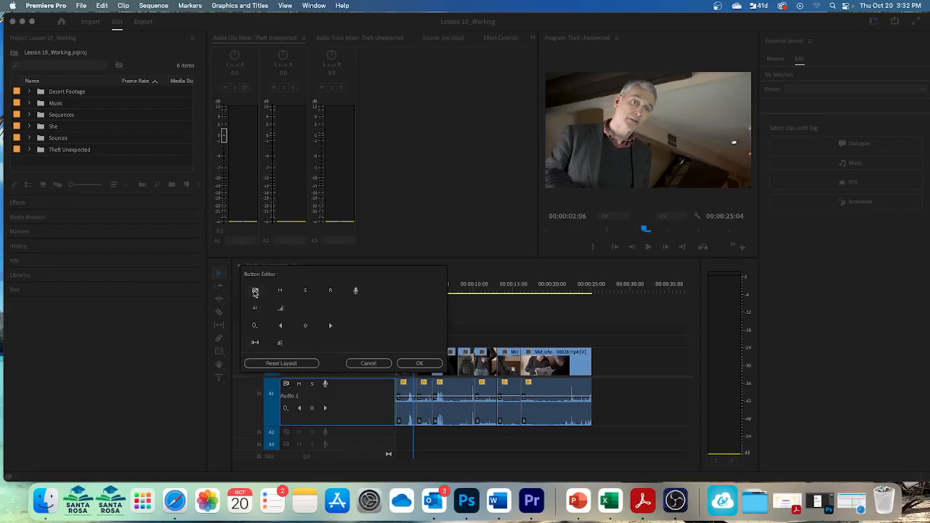
{"action": "mouse_move", "coordinate": [279, 291]}
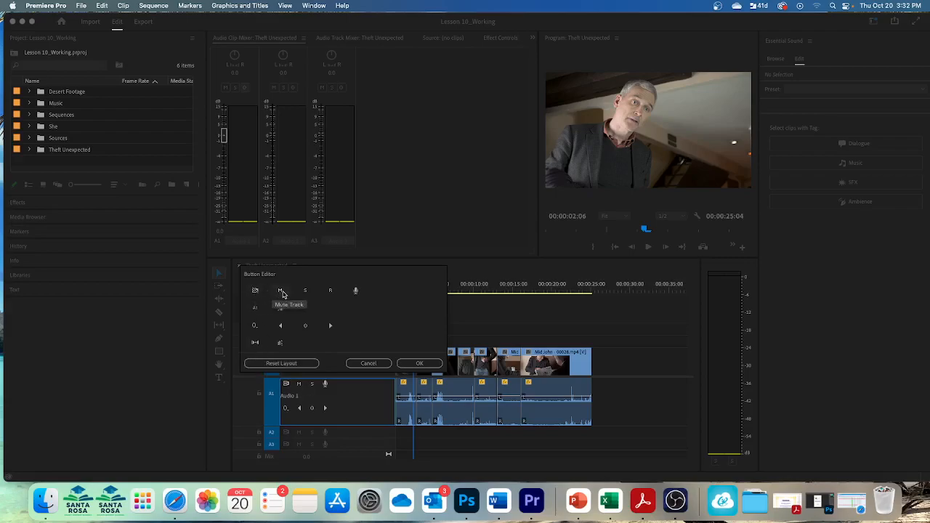
{"action": "mouse_move", "coordinate": [331, 304]}
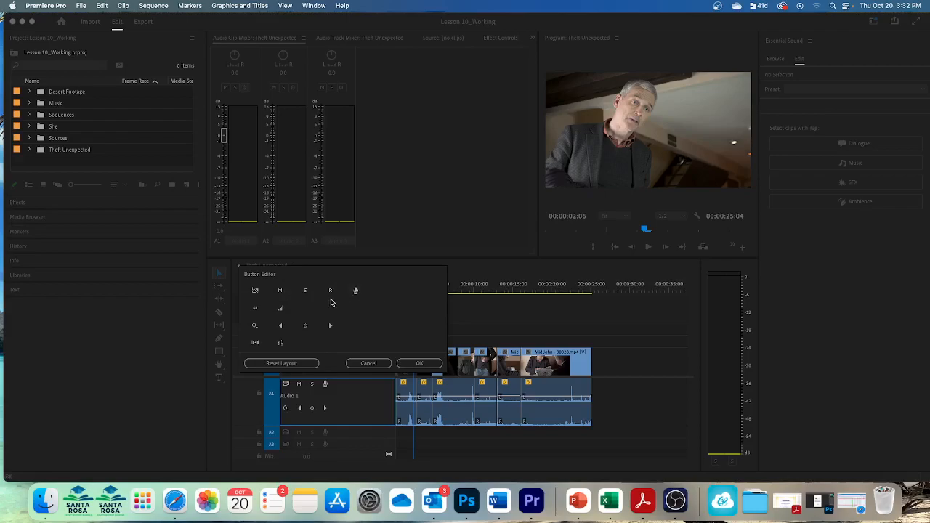
{"action": "mouse_move", "coordinate": [255, 308]}
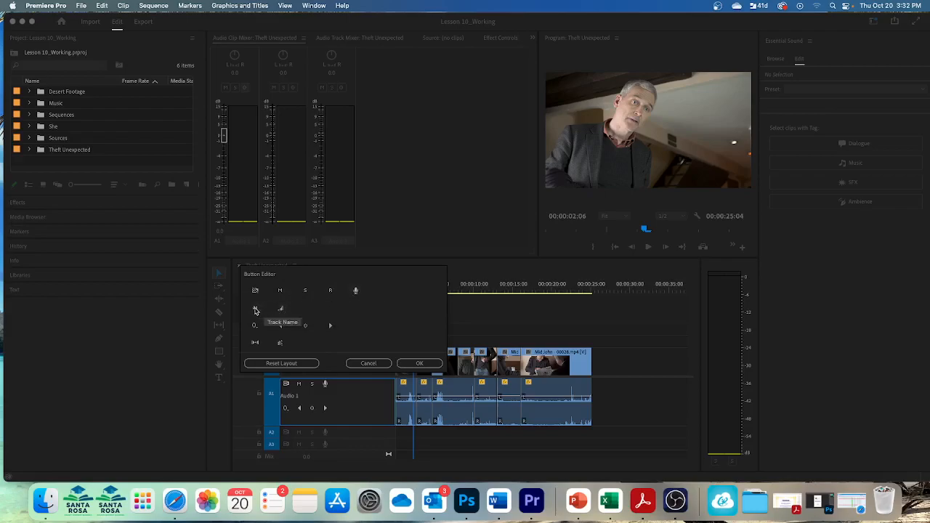
{"action": "mouse_move", "coordinate": [279, 326]}
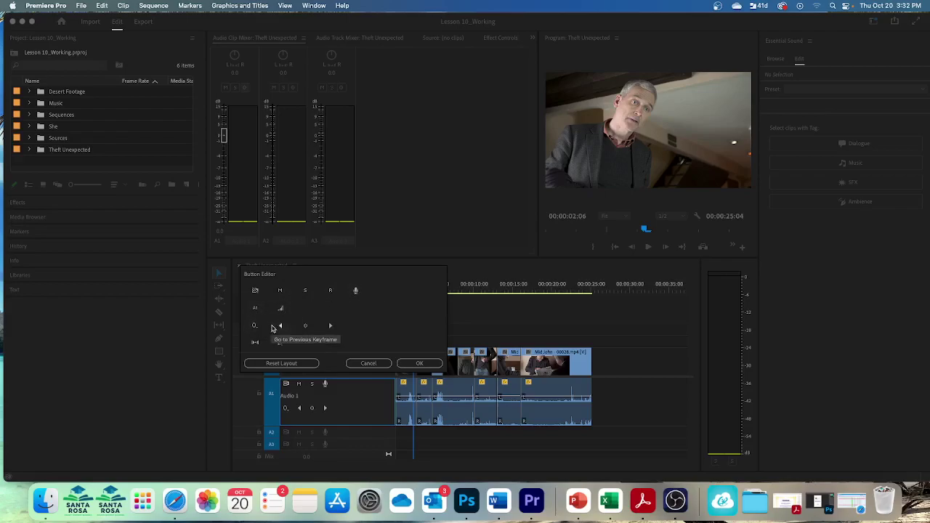
{"action": "mouse_move", "coordinate": [305, 325]}
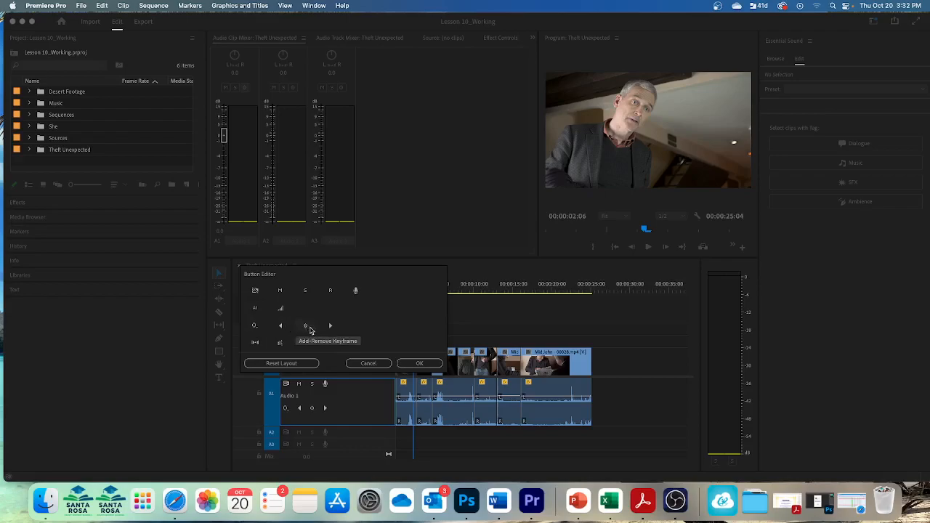
{"action": "mouse_move", "coordinate": [280, 343]}
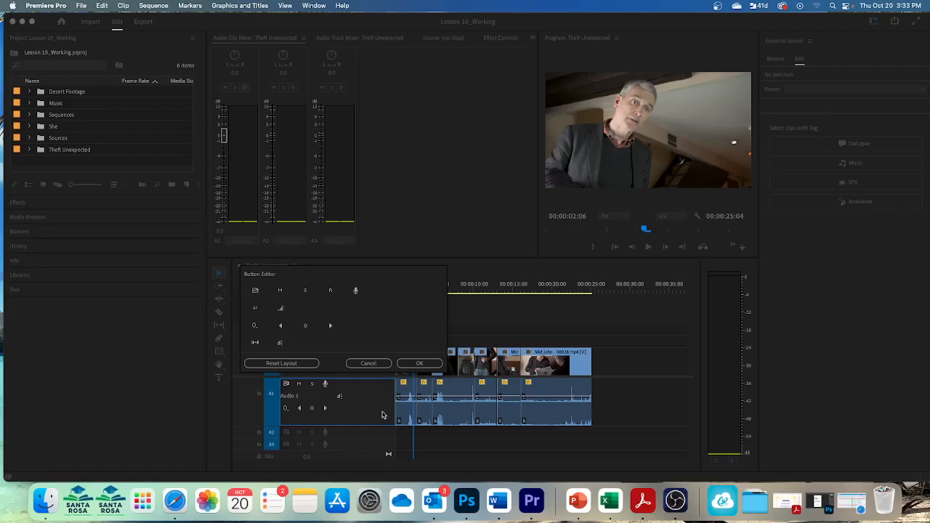
{"action": "mouse_move", "coordinate": [292, 407]}
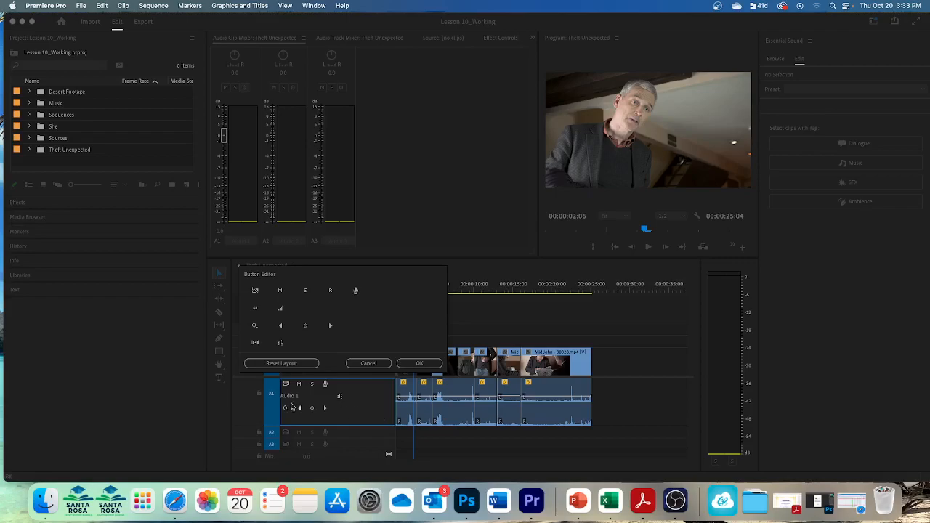
{"action": "left_click", "coordinate": [418, 364]}
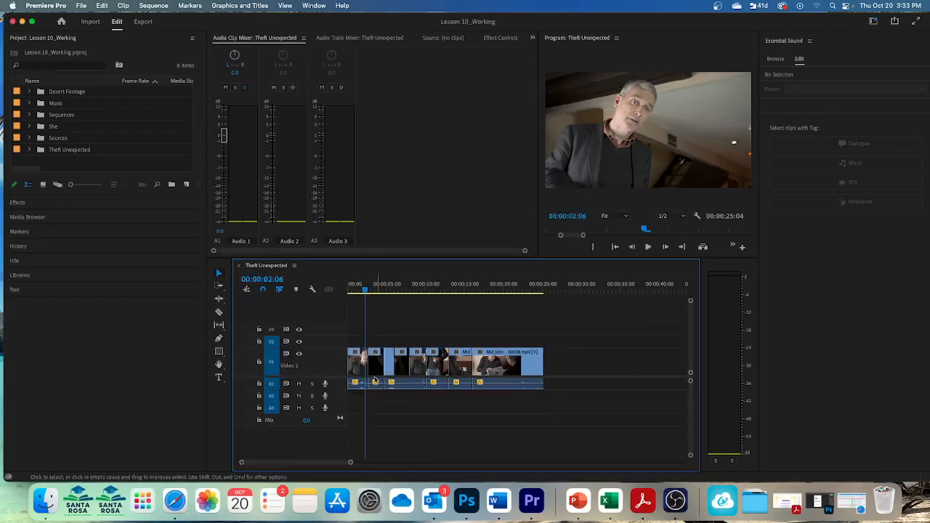
{"action": "mouse_move", "coordinate": [448, 449]}
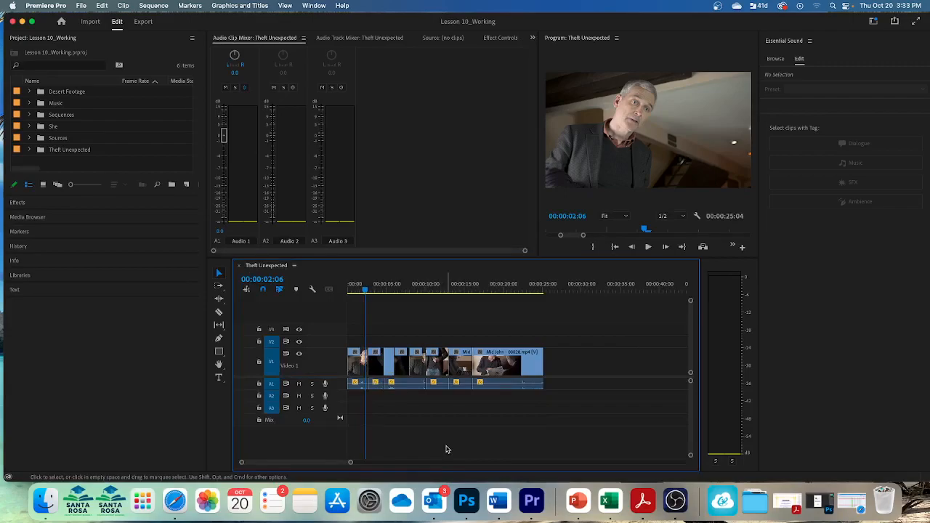
{"action": "mouse_move", "coordinate": [241, 430]}
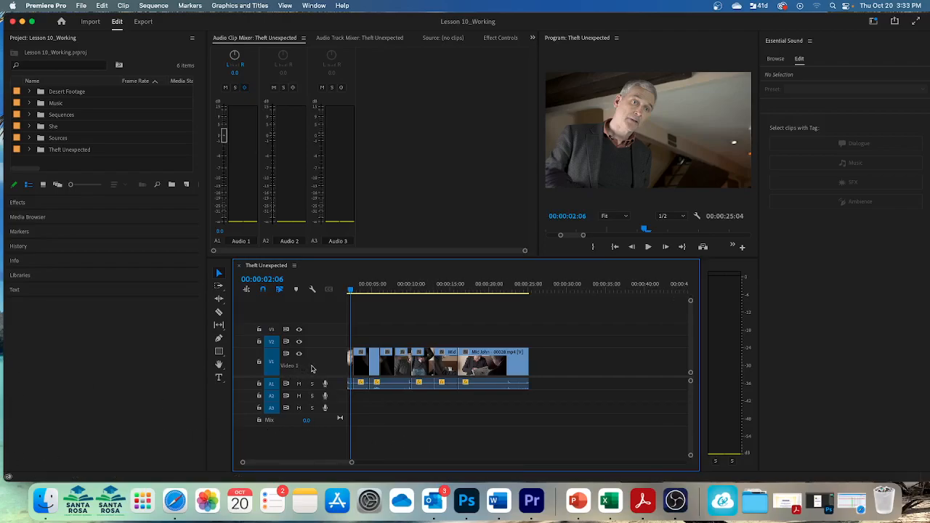
- Bring up the track header context menu to adjust the timeline track layout
{"action": "right_click", "coordinate": [303, 366]}
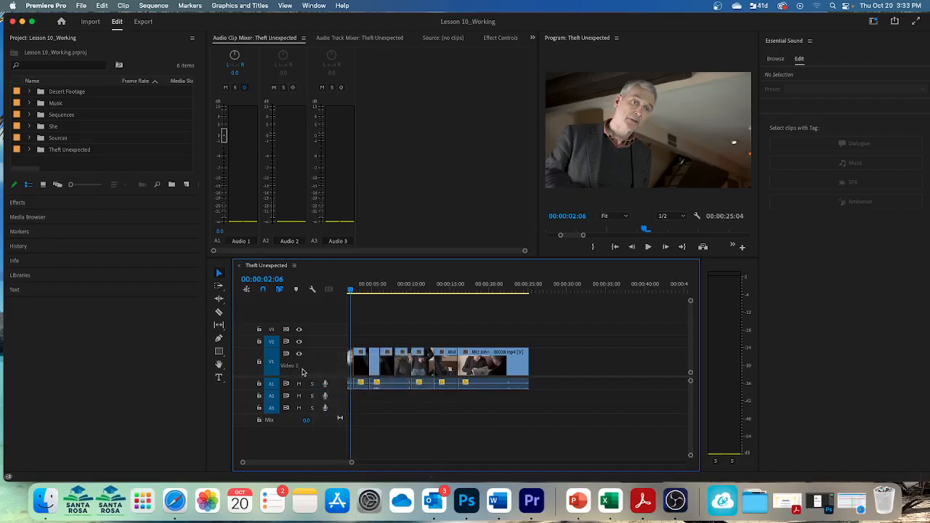
{"action": "mouse_move", "coordinate": [314, 369]}
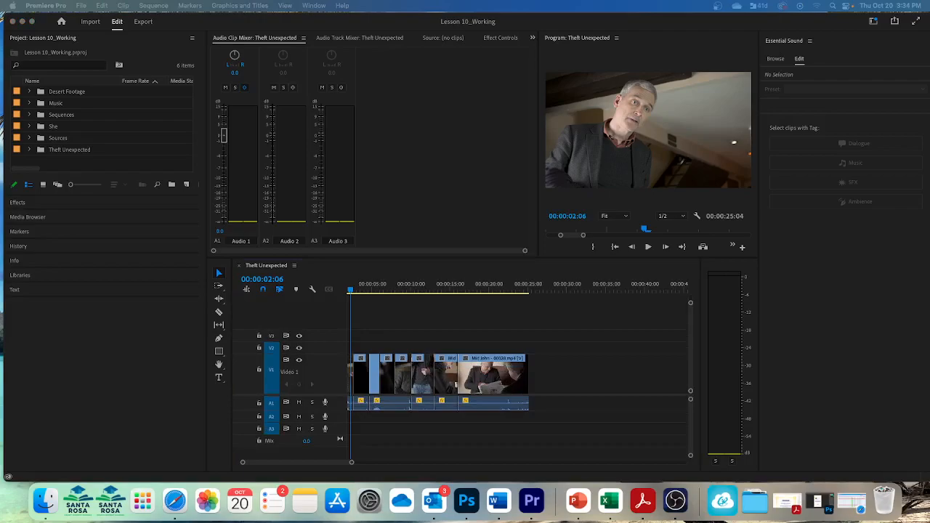
{"action": "mouse_move", "coordinate": [790, 366]}
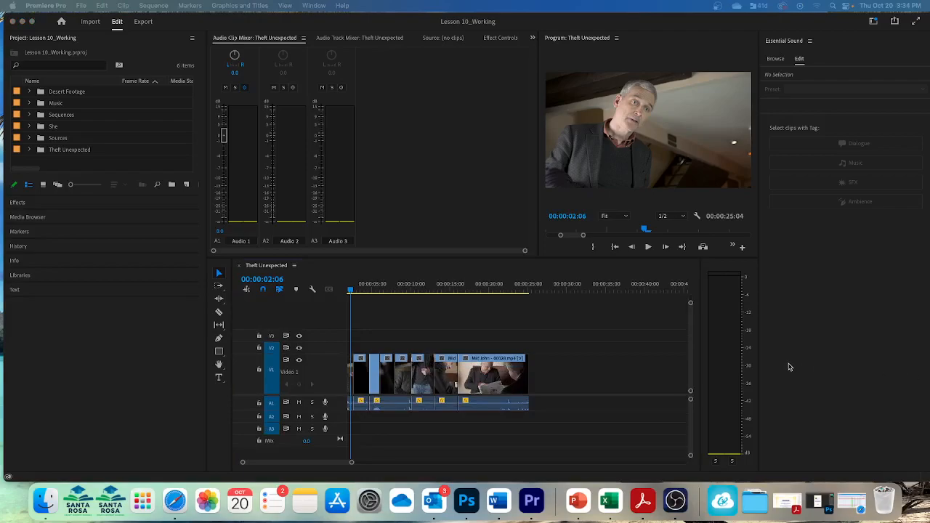
{"action": "mouse_move", "coordinate": [759, 367]}
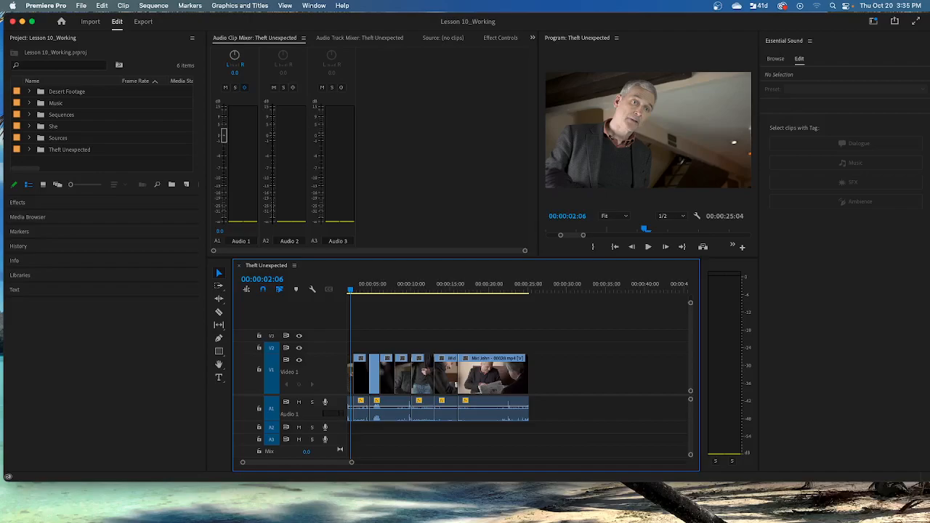
{"action": "mouse_move", "coordinate": [376, 148]}
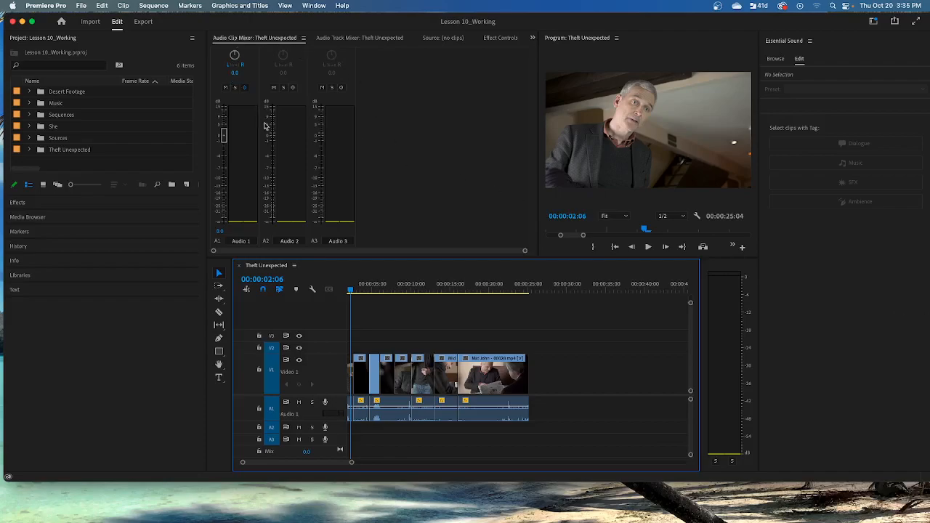
- View the Audio Track Mixer, return to the Audio Clip Mixer, and expand the Music bin
{"action": "left_click", "coordinate": [343, 37]}
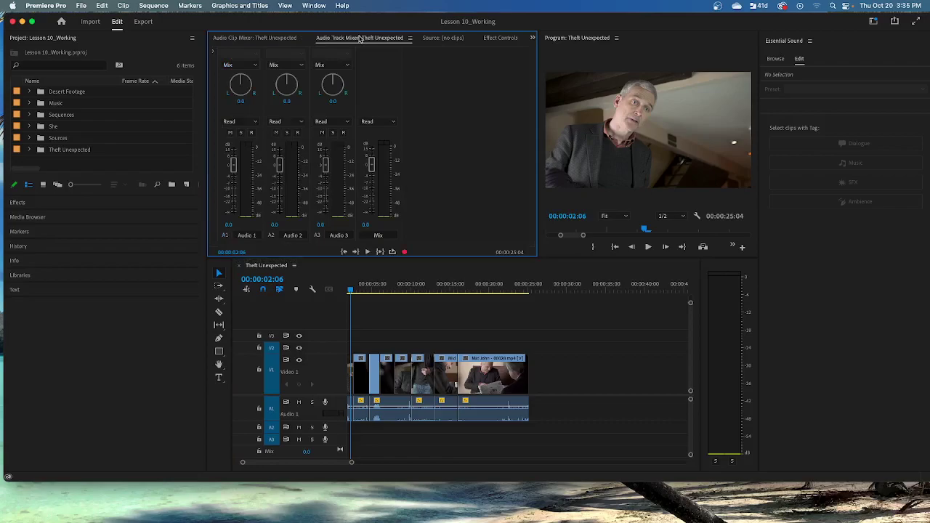
{"action": "left_click", "coordinate": [244, 38]}
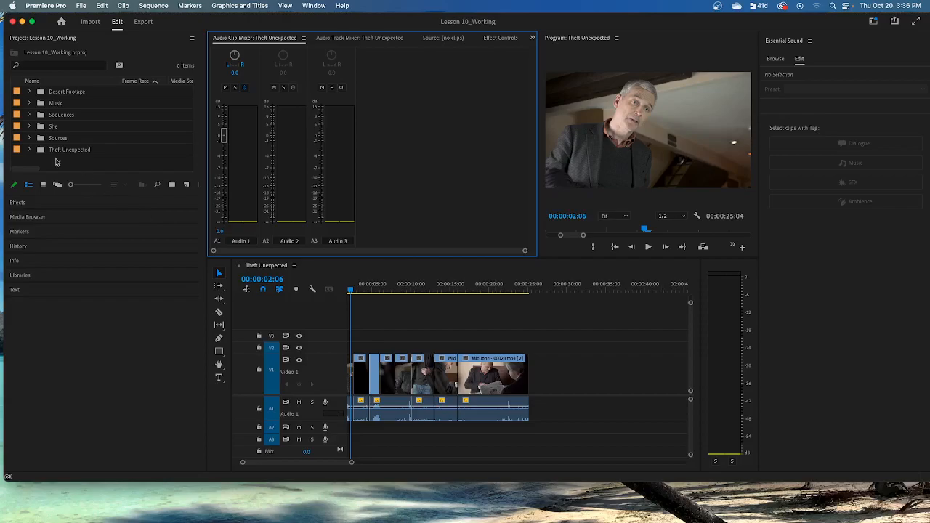
{"action": "left_click", "coordinate": [29, 103]}
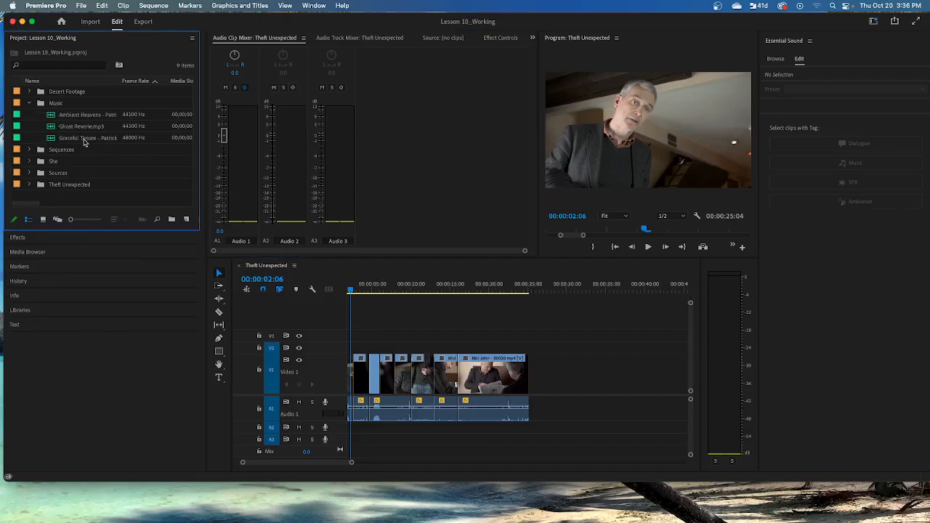
- Load the Graceful Tenure music clip into the Source Monitor as a waveform
{"action": "double_click", "coordinate": [84, 138]}
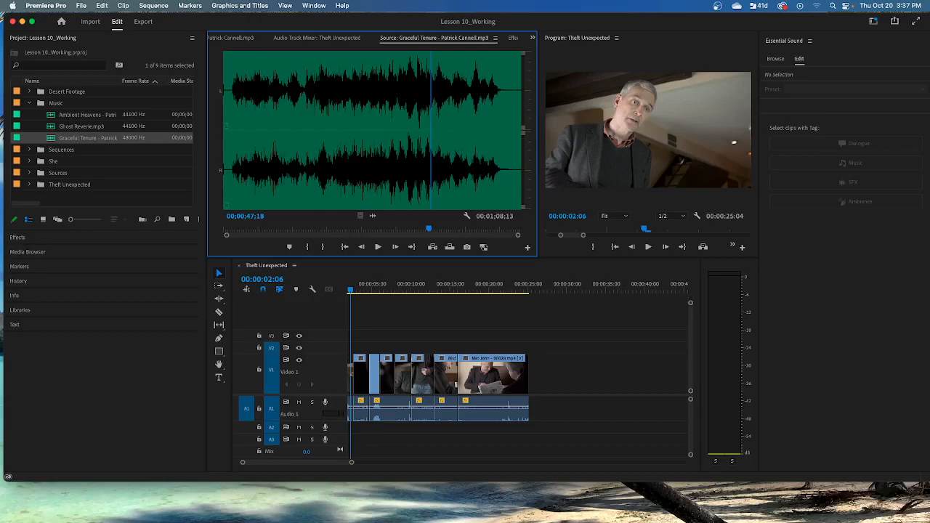
{"action": "mouse_move", "coordinate": [511, 225]}
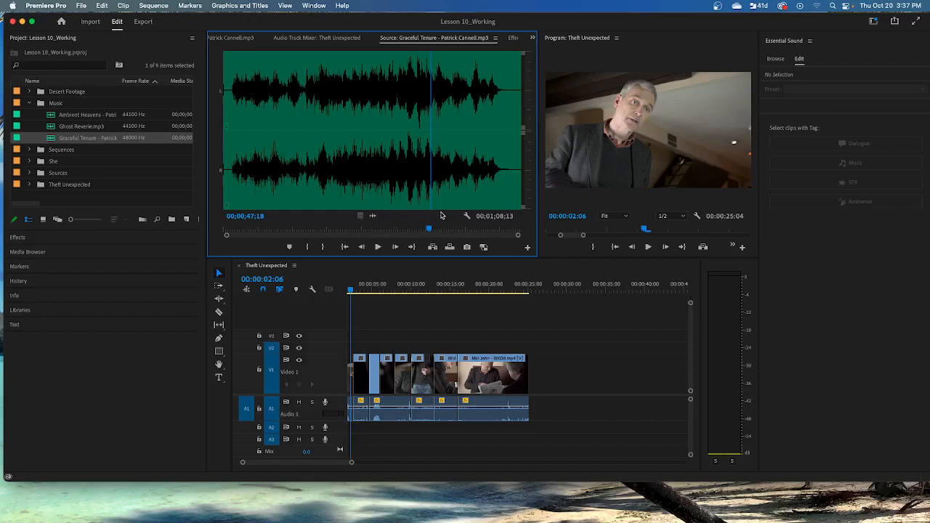
{"action": "mouse_move", "coordinate": [451, 221]}
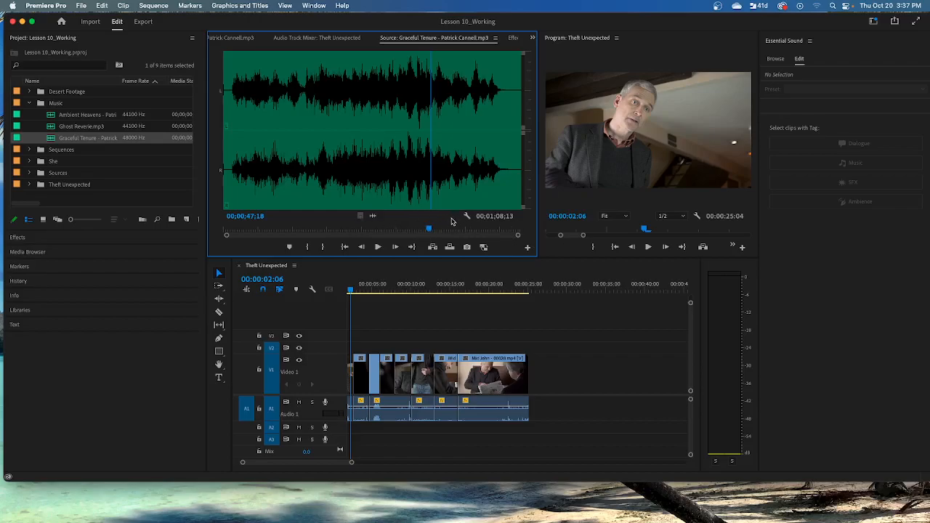
{"action": "mouse_move", "coordinate": [432, 209]}
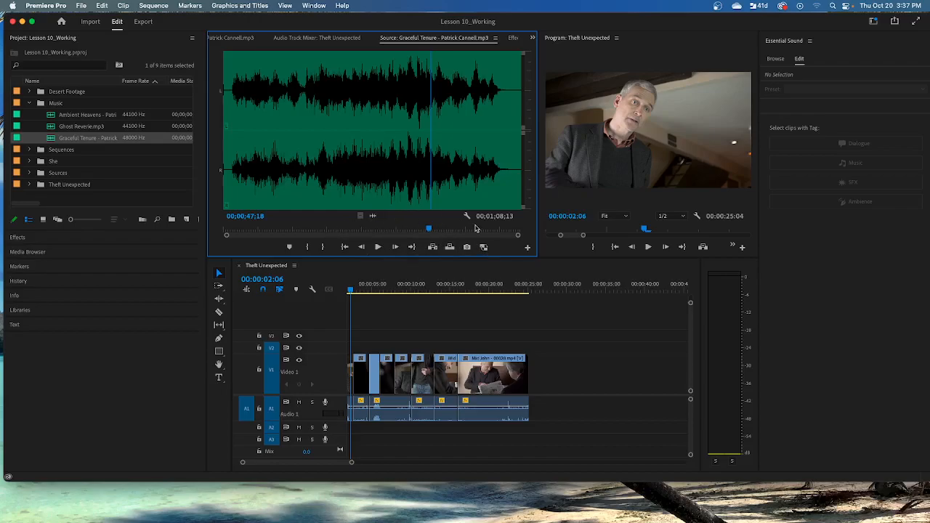
{"action": "mouse_move", "coordinate": [467, 247]}
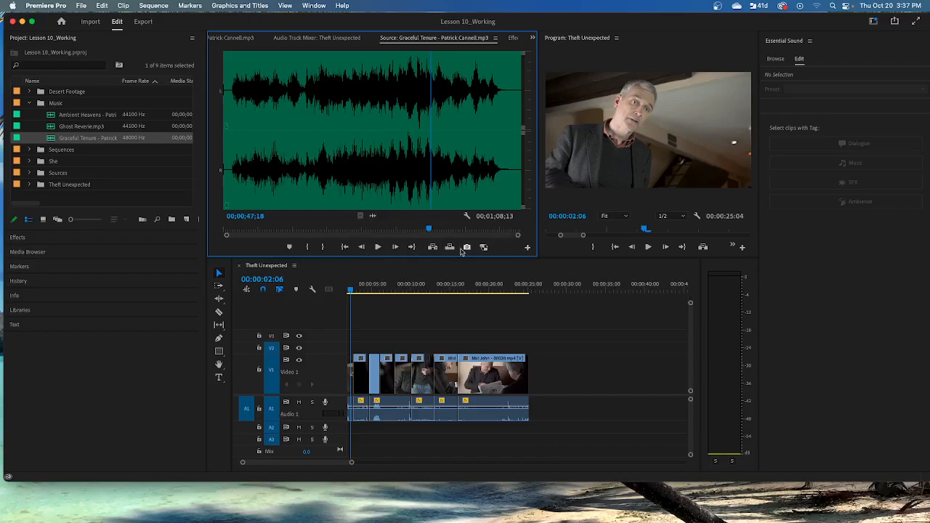
{"action": "mouse_move", "coordinate": [700, 255]}
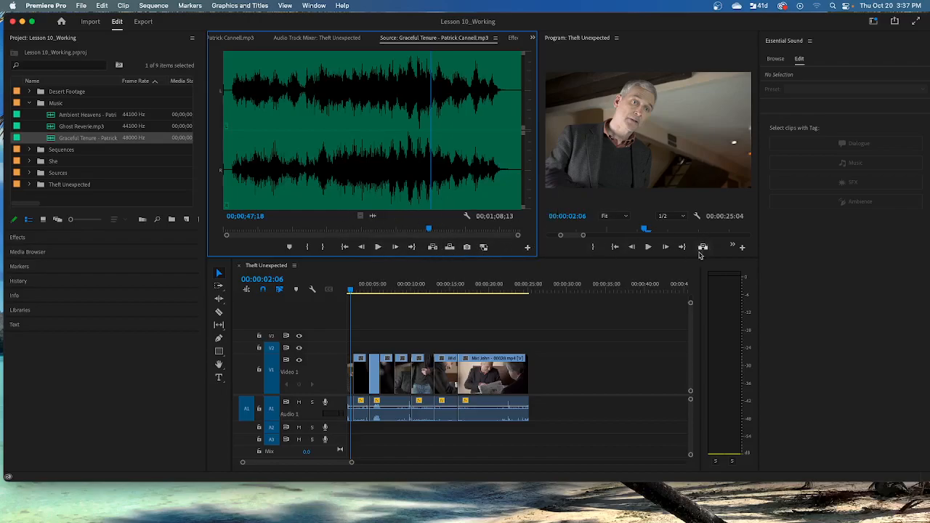
{"action": "mouse_move", "coordinate": [311, 289]}
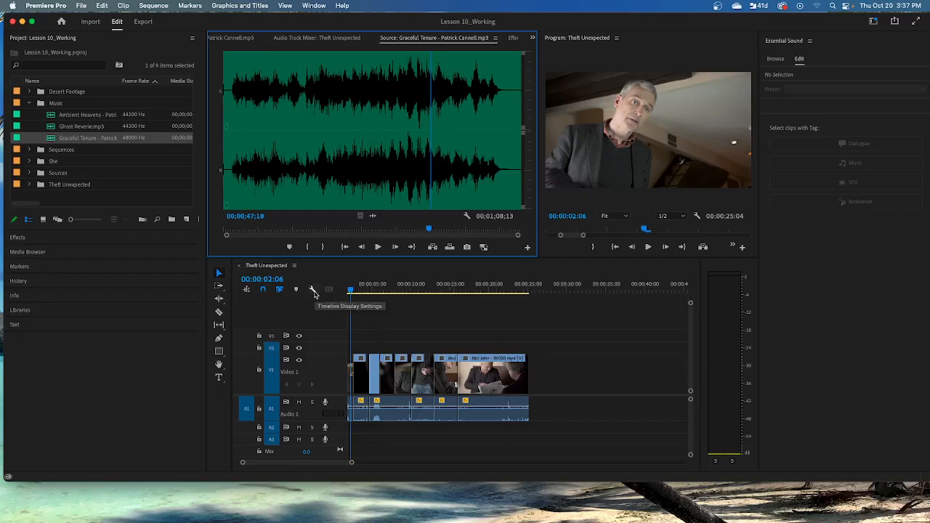
{"action": "mouse_move", "coordinate": [261, 289]}
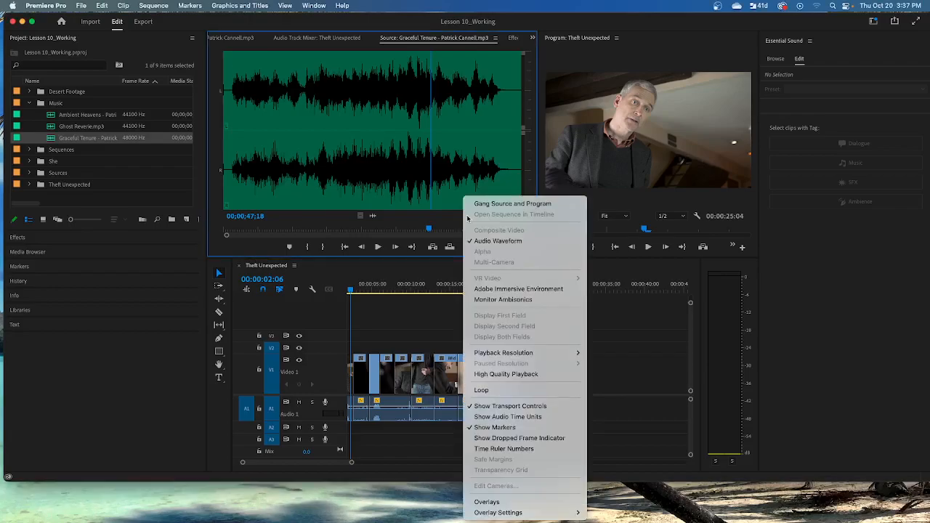
{"action": "mouse_move", "coordinate": [523, 353]}
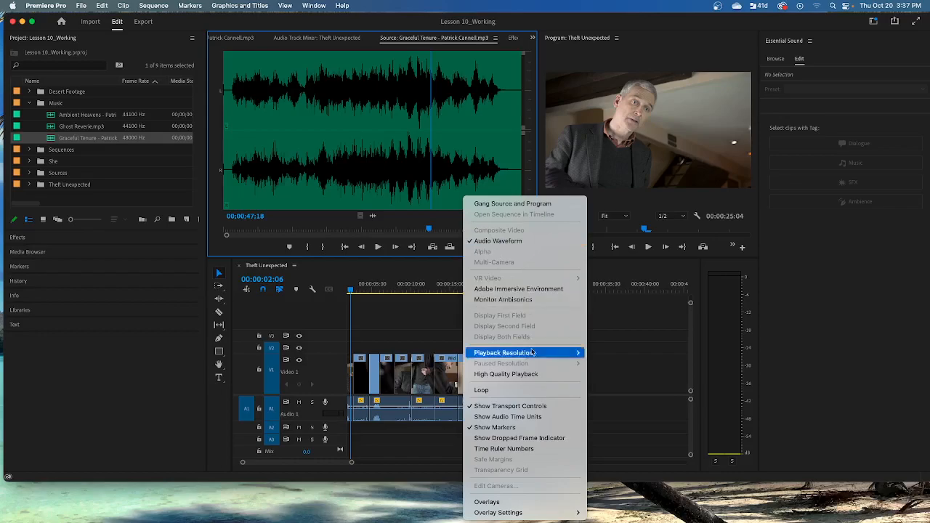
{"action": "mouse_move", "coordinate": [514, 447]}
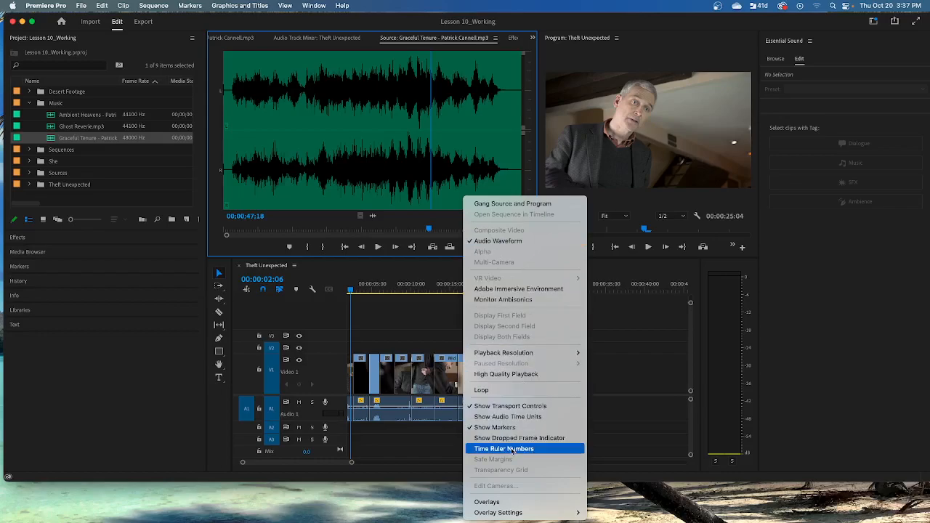
- Turn on Time Ruler Numbers in the Source Monitor for the Graceful Tenure waveform
{"action": "left_click", "coordinate": [505, 448]}
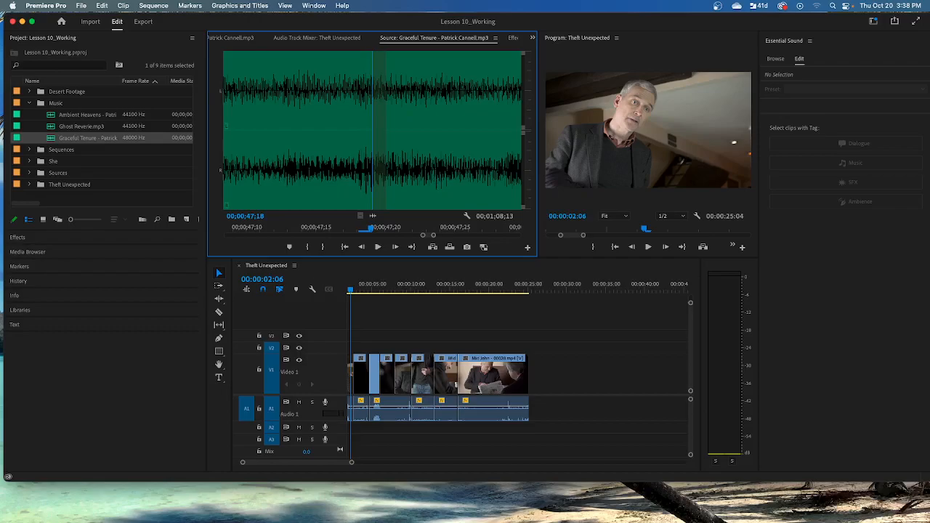
{"action": "mouse_move", "coordinate": [356, 333]}
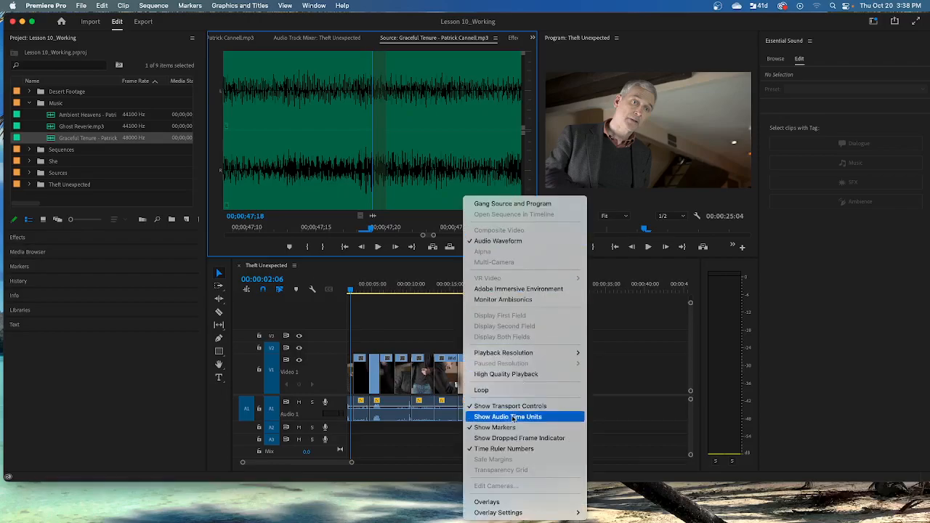
{"action": "left_click", "coordinate": [506, 415]}
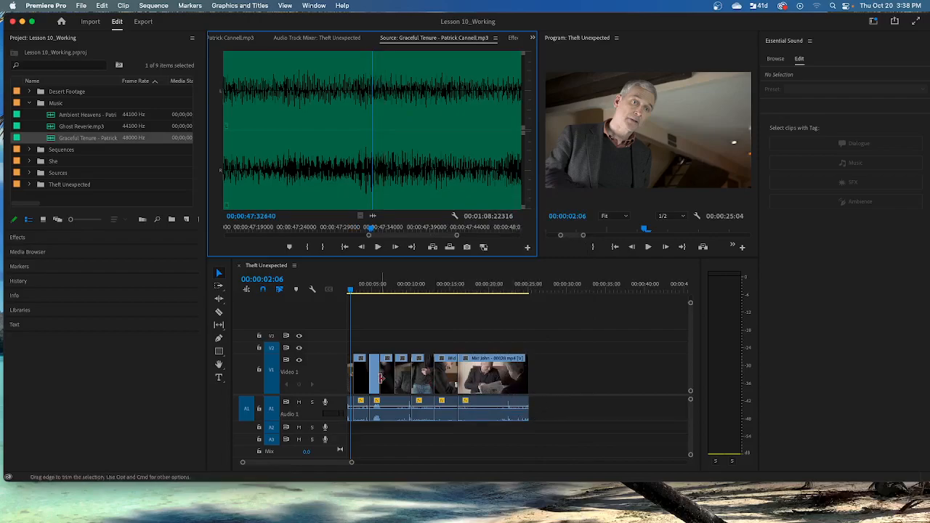
{"action": "mouse_move", "coordinate": [218, 353]}
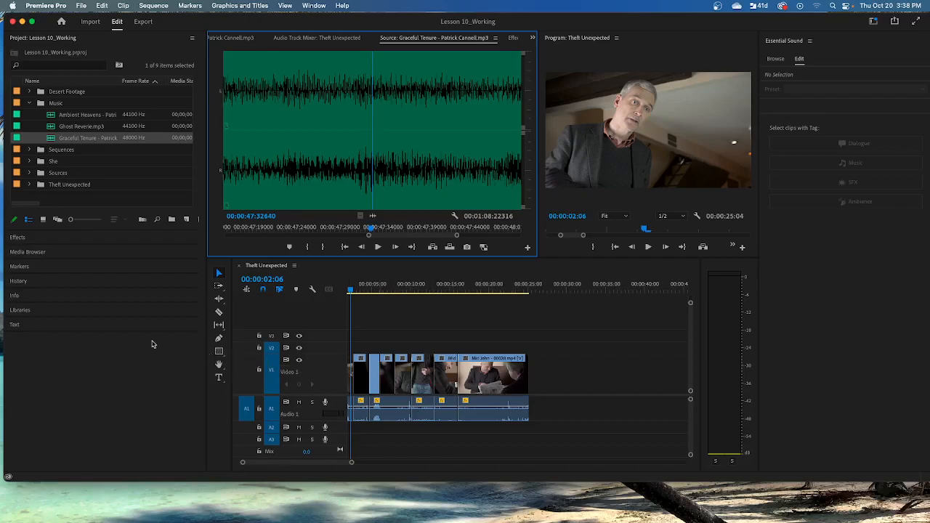
{"action": "mouse_move", "coordinate": [385, 243]}
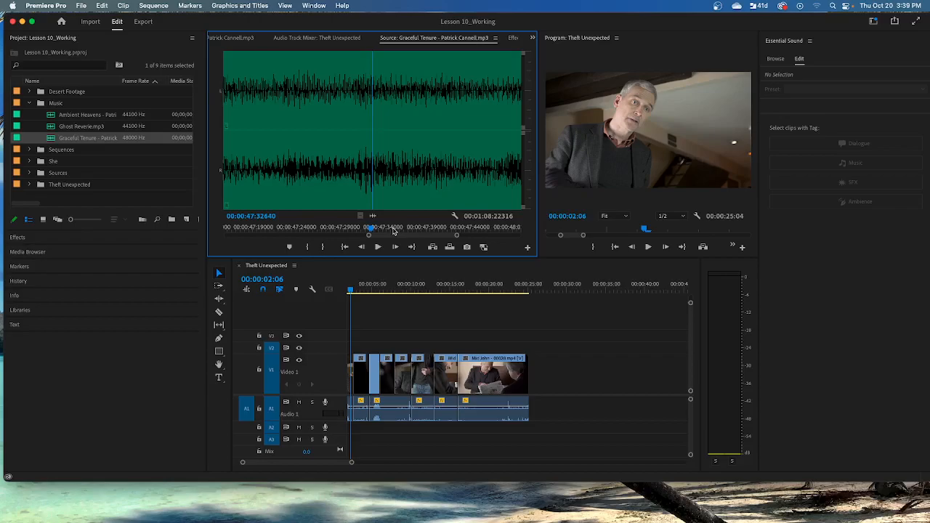
{"action": "mouse_move", "coordinate": [362, 259]}
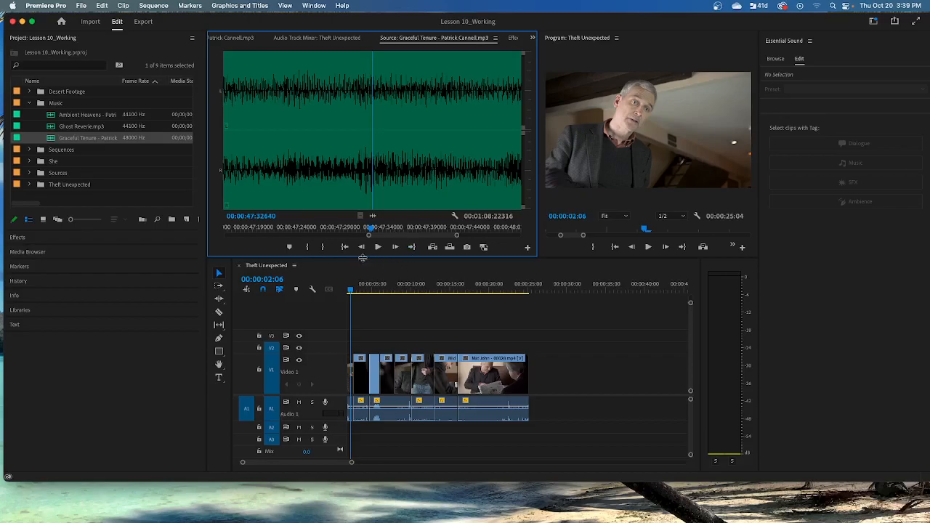
{"action": "mouse_move", "coordinate": [334, 256]}
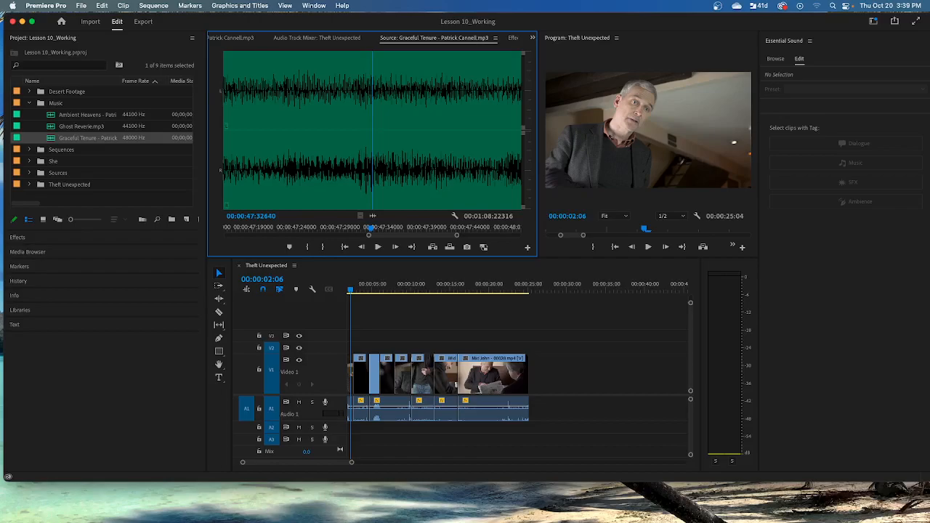
{"action": "mouse_move", "coordinate": [520, 96]}
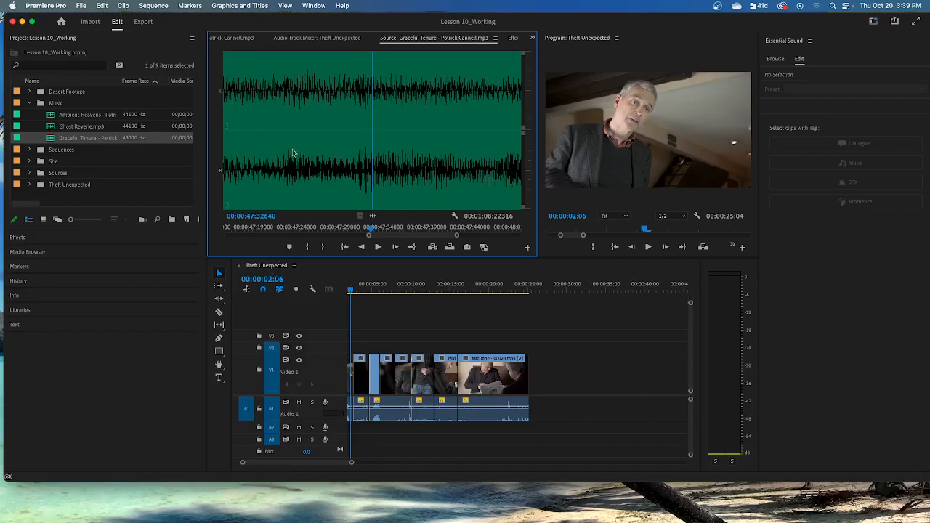
- Return to the Project panel and expand the Theft Unexpected bin to list its clips
{"action": "left_click", "coordinate": [253, 38]}
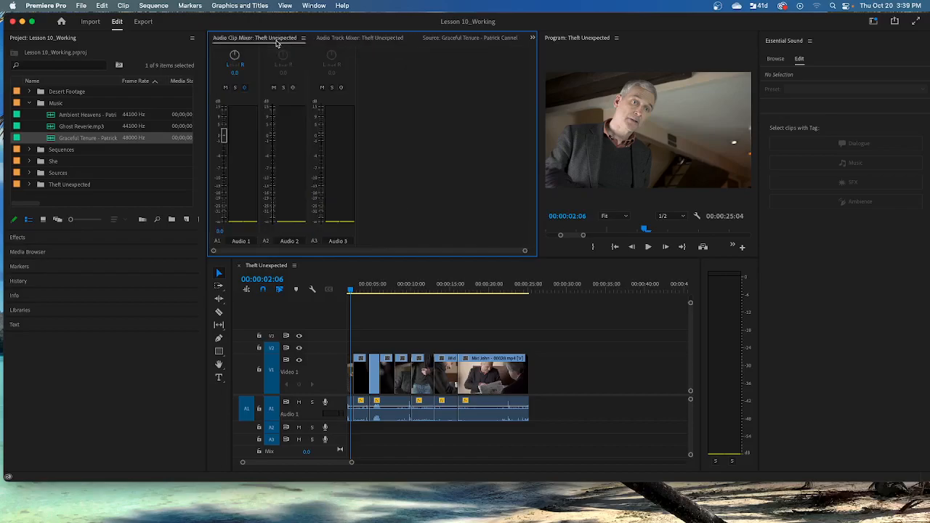
{"action": "left_click", "coordinate": [489, 38]}
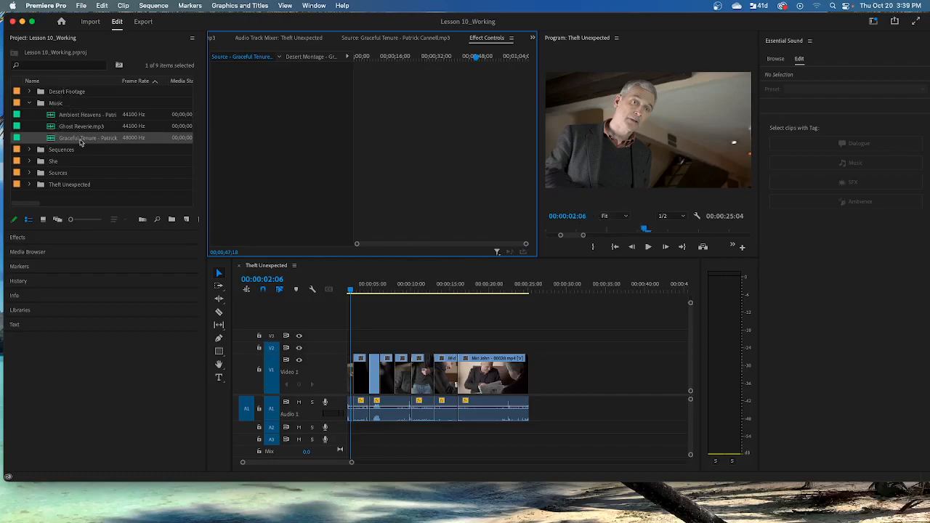
{"action": "left_click", "coordinate": [29, 183]}
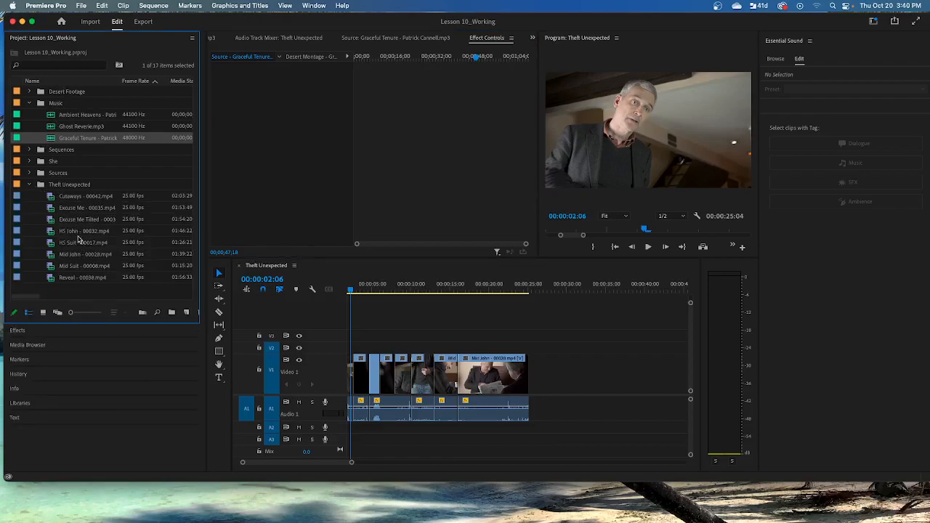
{"action": "mouse_move", "coordinate": [78, 239]}
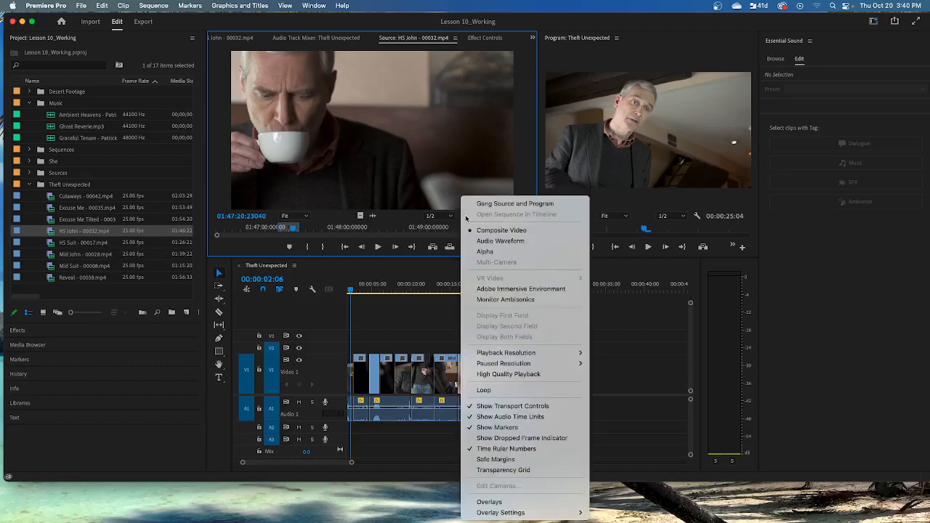
{"action": "mouse_move", "coordinate": [500, 241]}
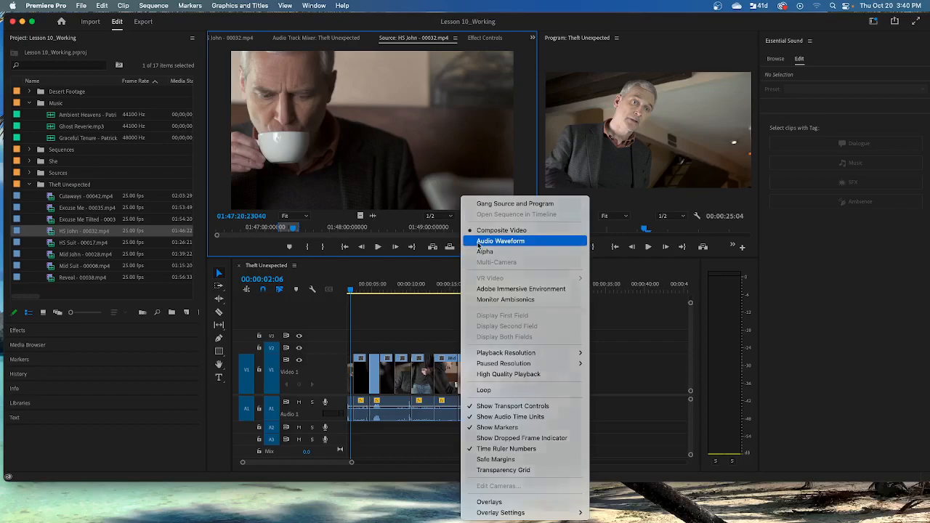
{"action": "left_click", "coordinate": [500, 241]}
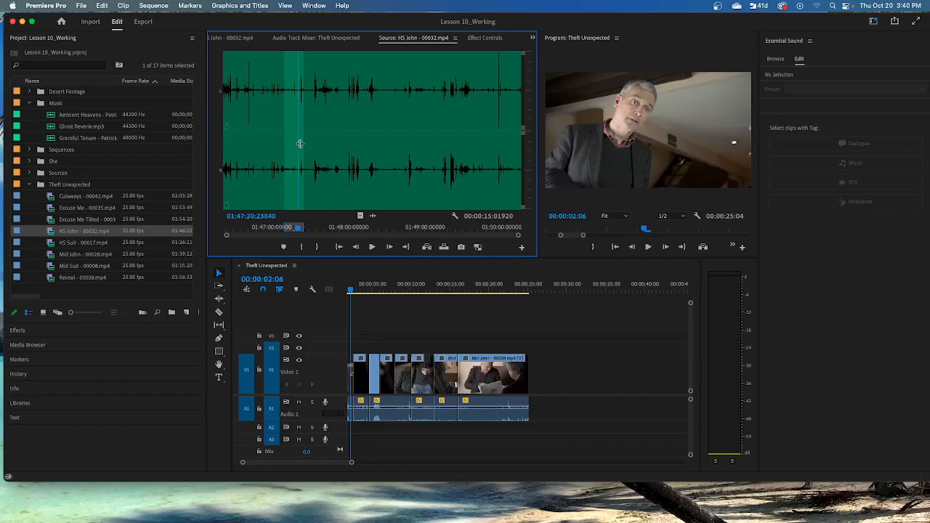
{"action": "mouse_move", "coordinate": [362, 163]}
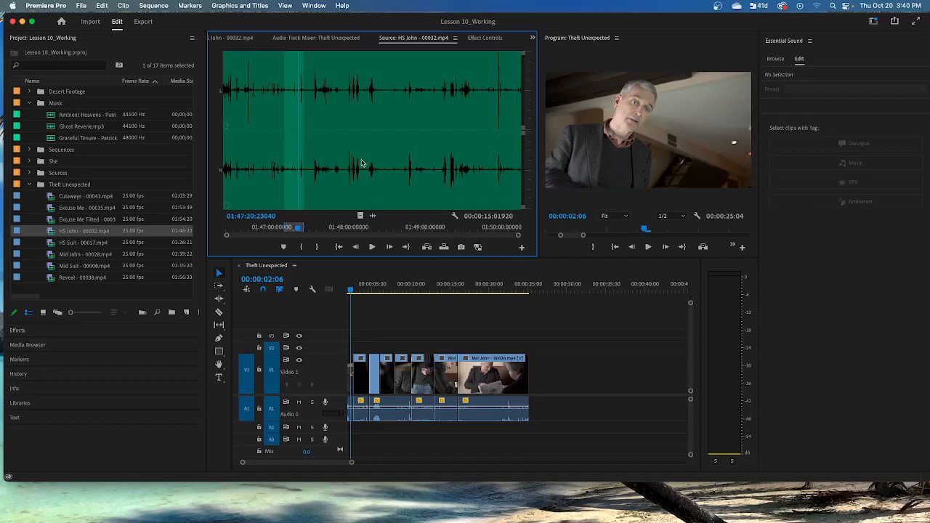
{"action": "mouse_move", "coordinate": [317, 168]}
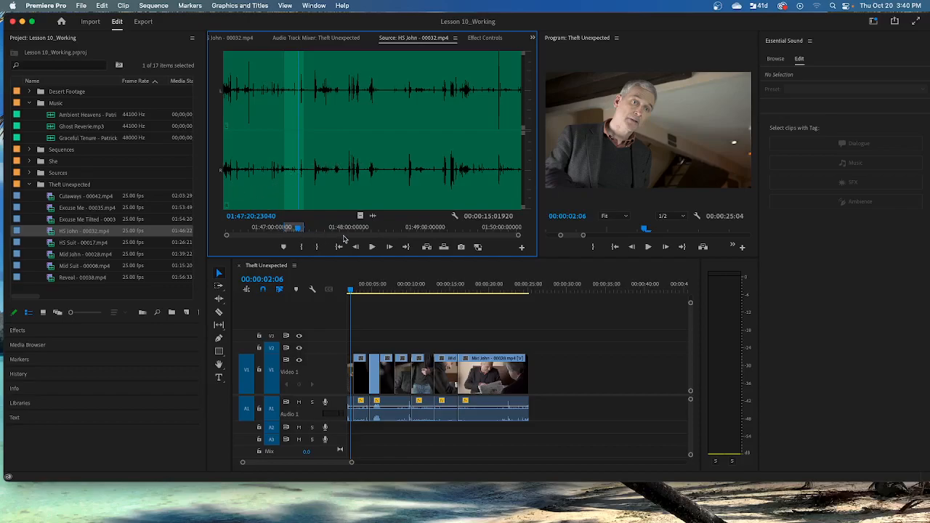
{"action": "mouse_move", "coordinate": [304, 224]}
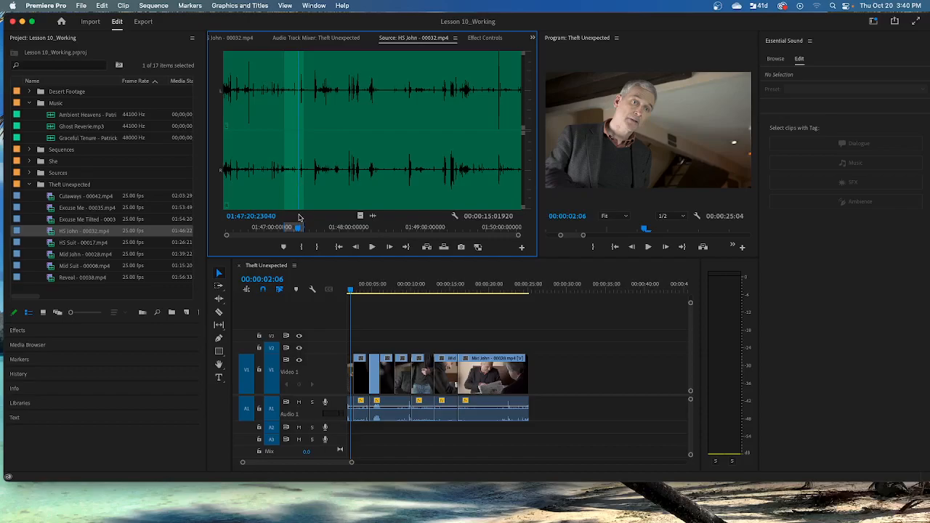
{"action": "mouse_move", "coordinate": [281, 208]}
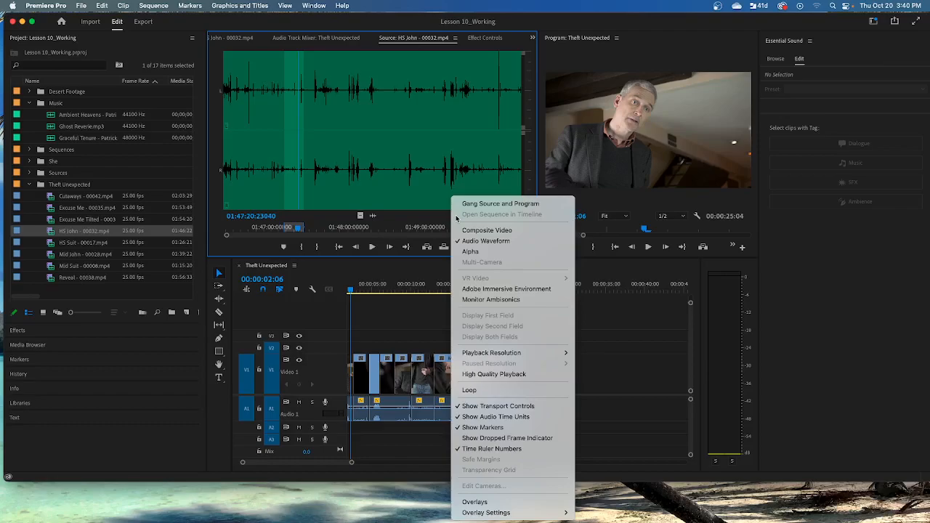
{"action": "mouse_move", "coordinate": [462, 229]}
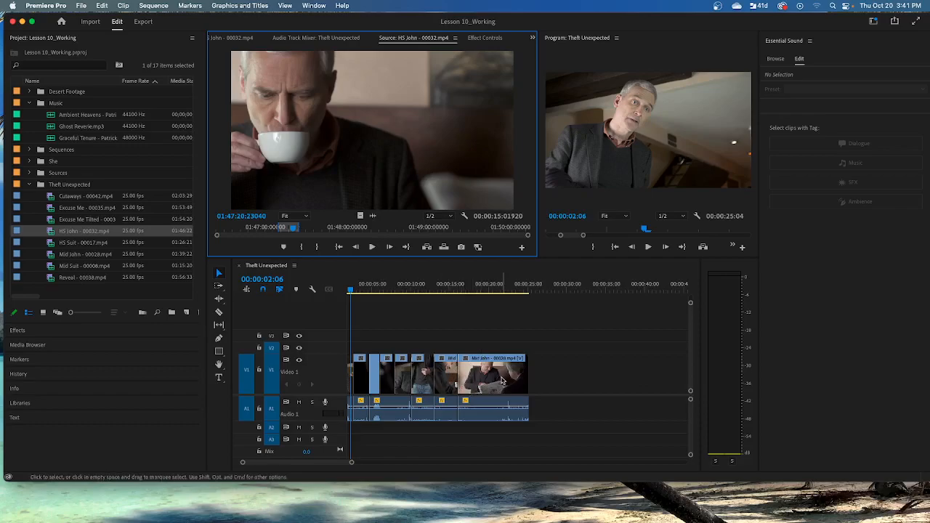
{"action": "mouse_move", "coordinate": [502, 377]}
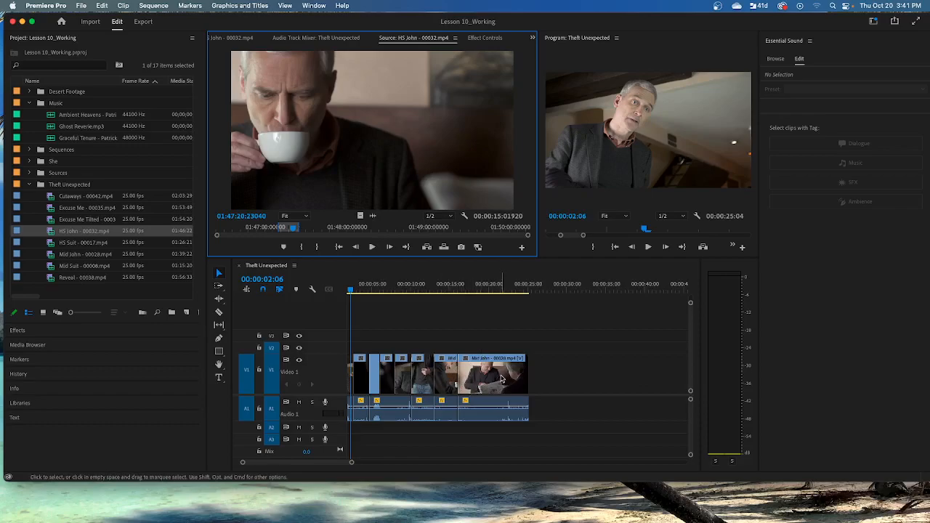
{"action": "mouse_move", "coordinate": [500, 378]}
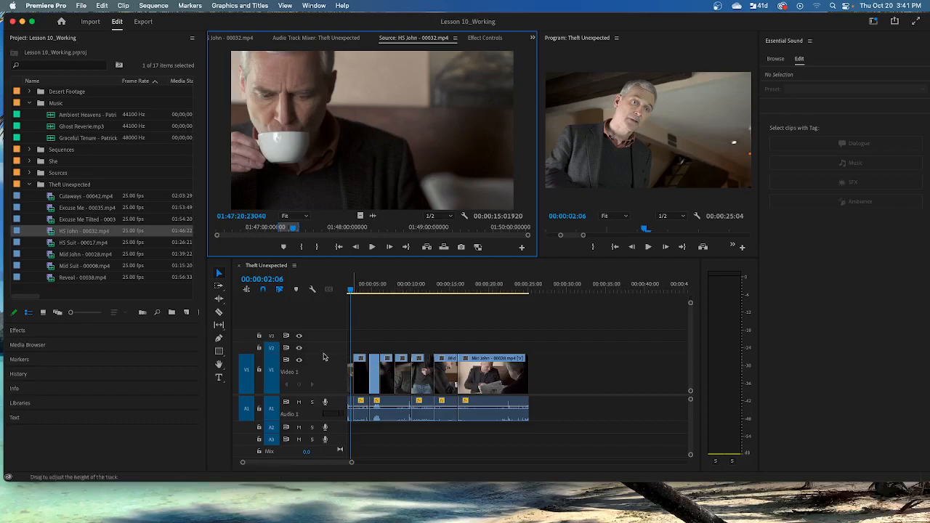
{"action": "left_click", "coordinate": [311, 289]}
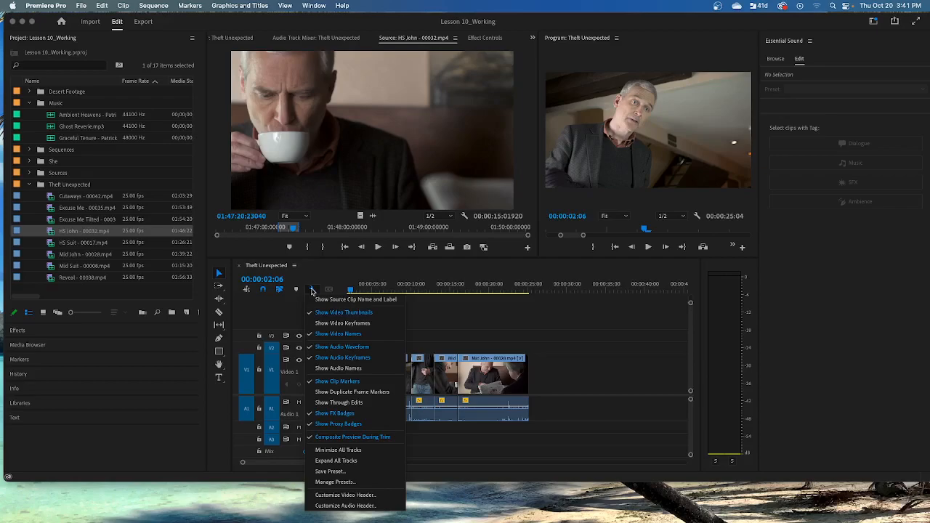
{"action": "mouse_move", "coordinate": [342, 346]}
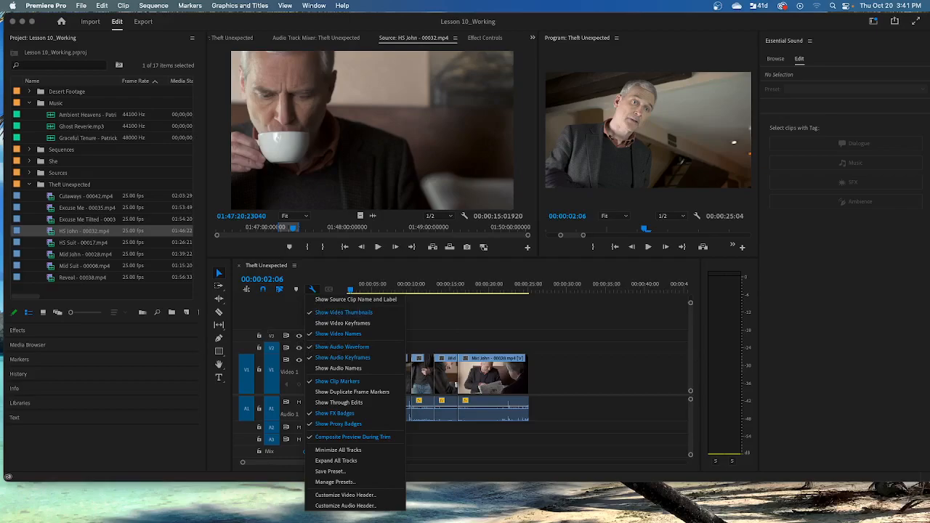
{"action": "mouse_move", "coordinate": [901, 436]}
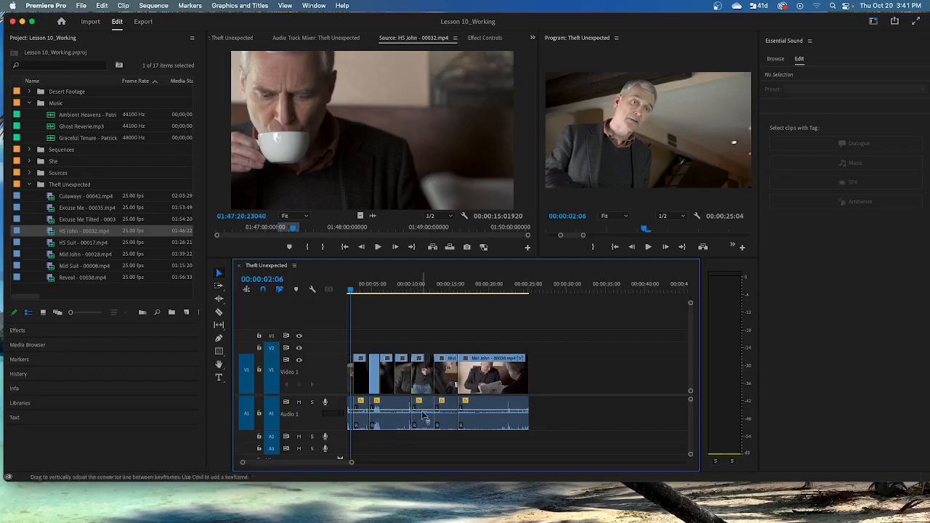
{"action": "mouse_move", "coordinate": [421, 414]}
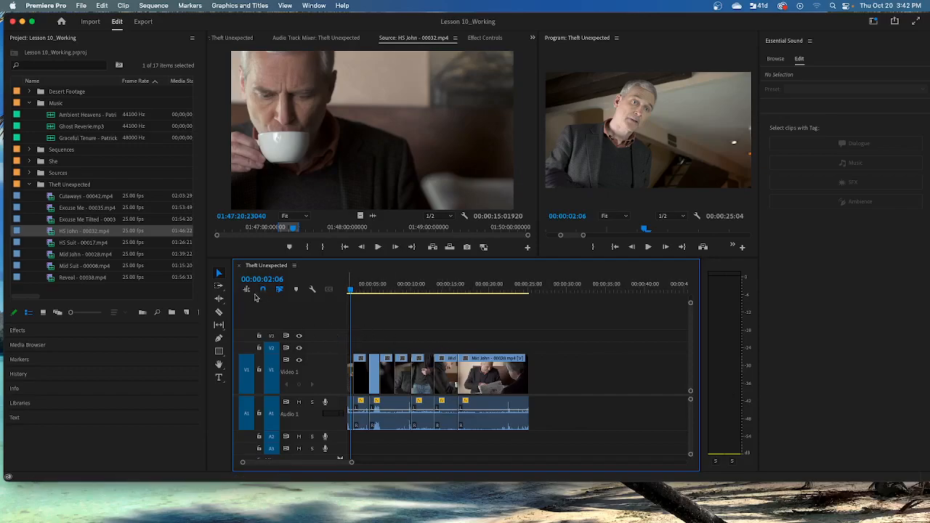
{"action": "mouse_move", "coordinate": [293, 264]}
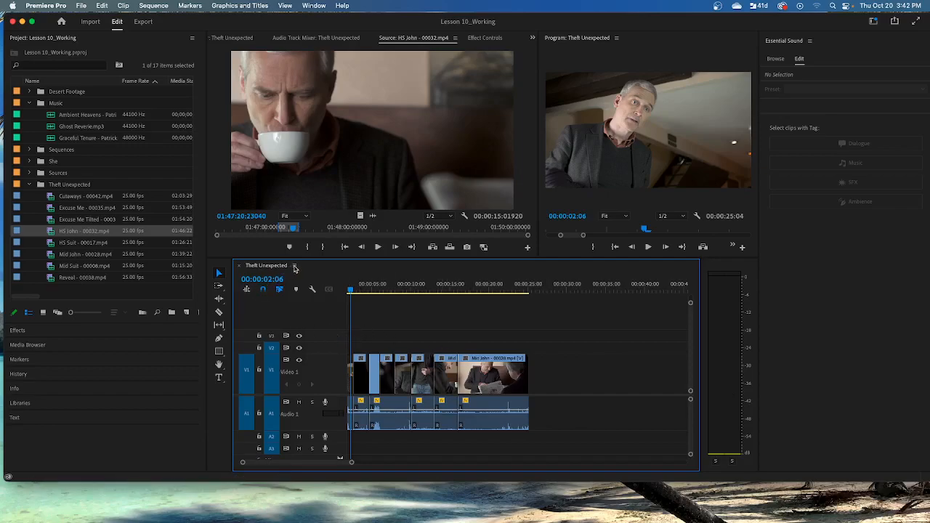
{"action": "left_click", "coordinate": [295, 266]}
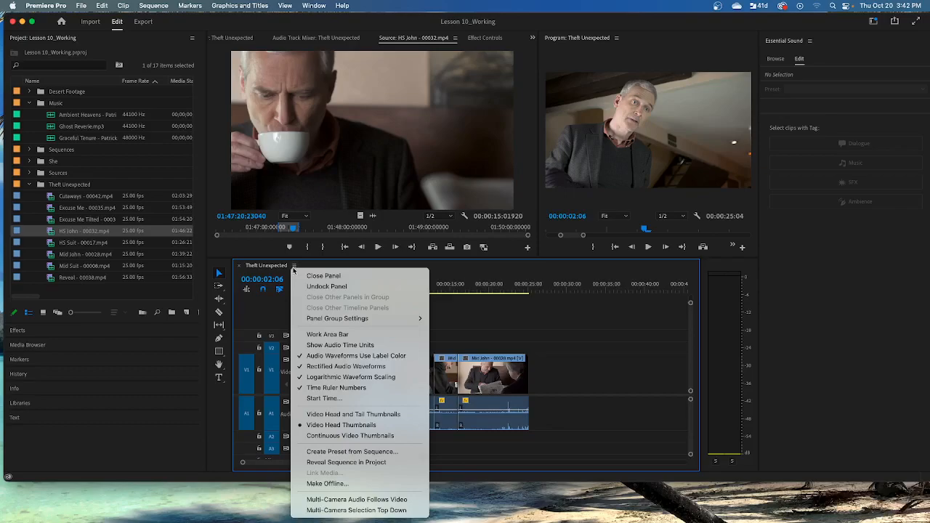
{"action": "mouse_move", "coordinate": [343, 367]}
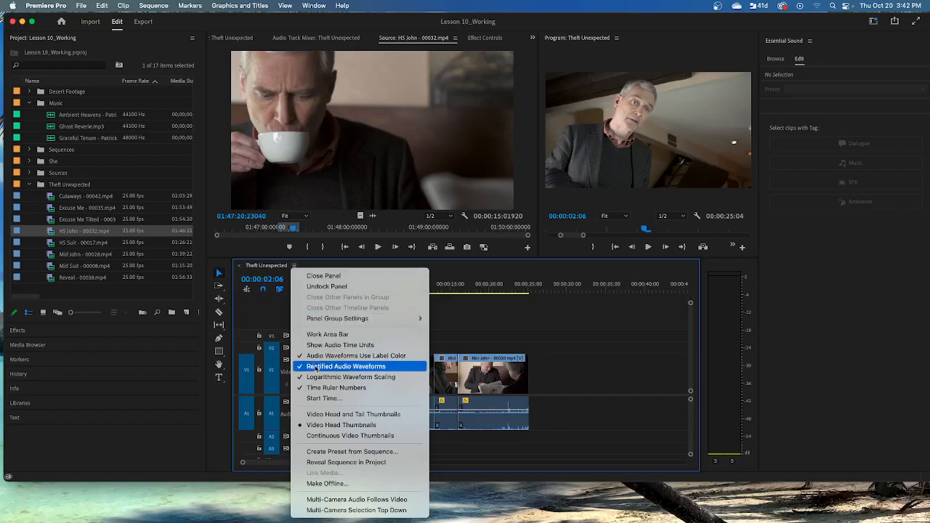
{"action": "left_click", "coordinate": [344, 366]}
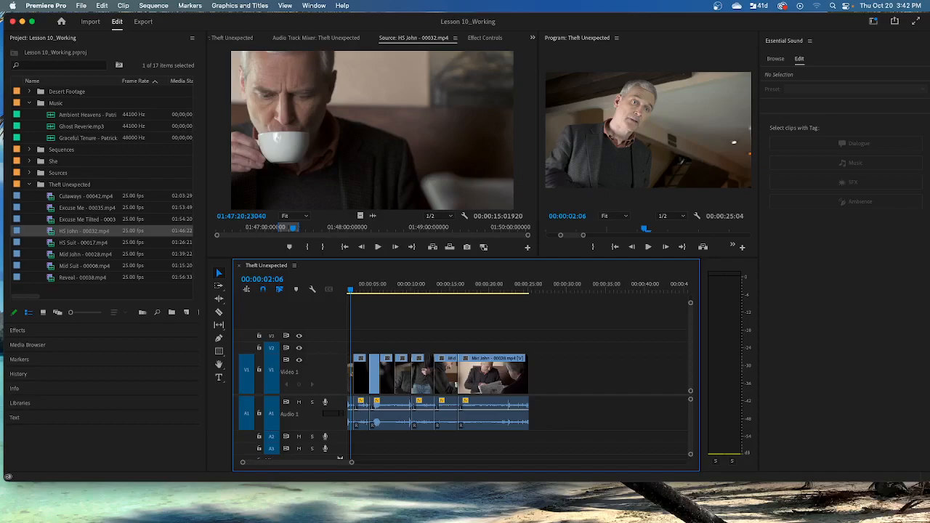
{"action": "mouse_move", "coordinate": [621, 299]}
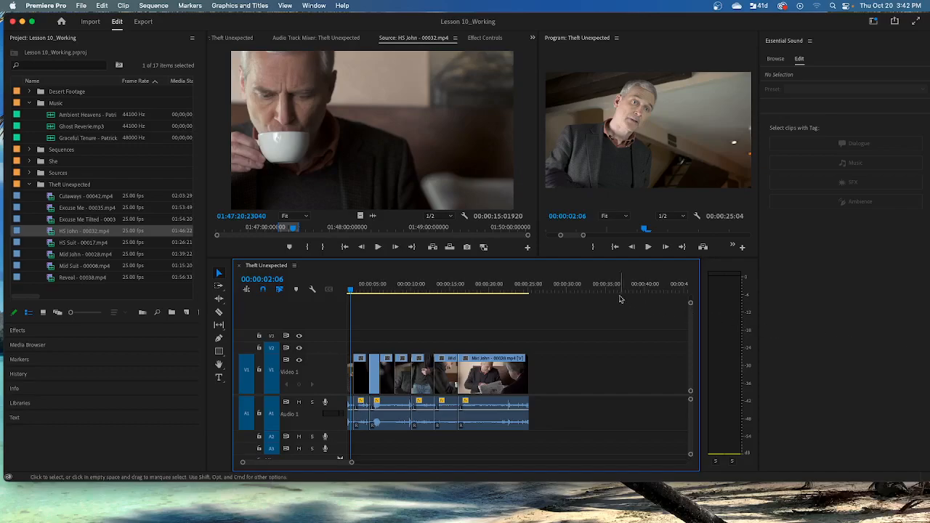
{"action": "left_click", "coordinate": [294, 264]}
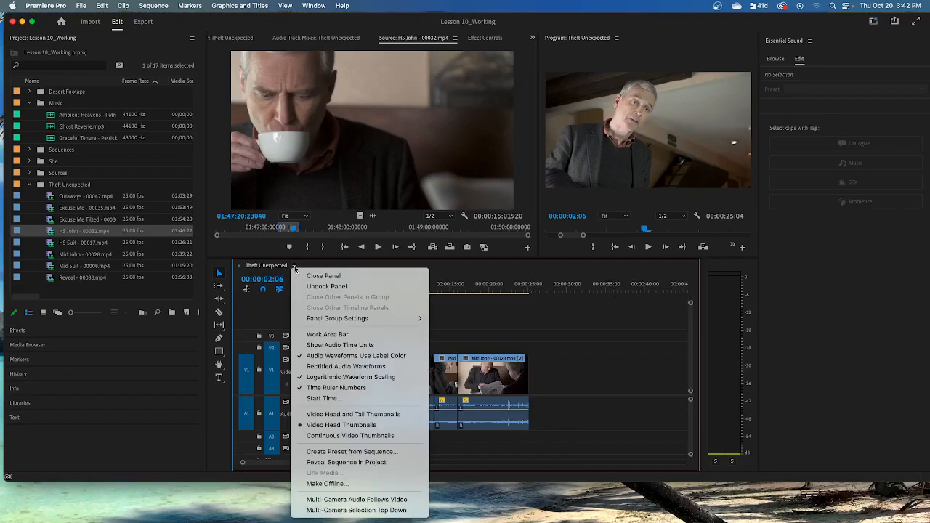
{"action": "mouse_move", "coordinate": [346, 366]}
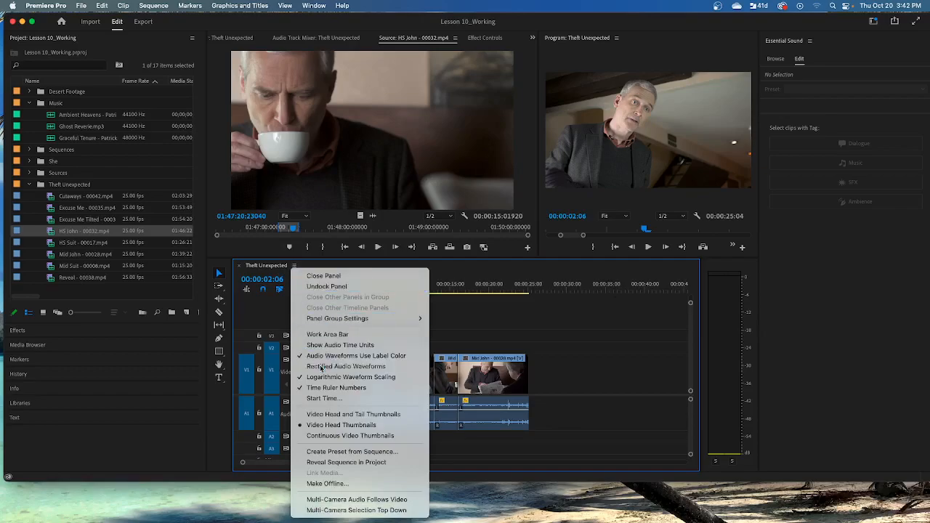
{"action": "left_click", "coordinate": [346, 367]}
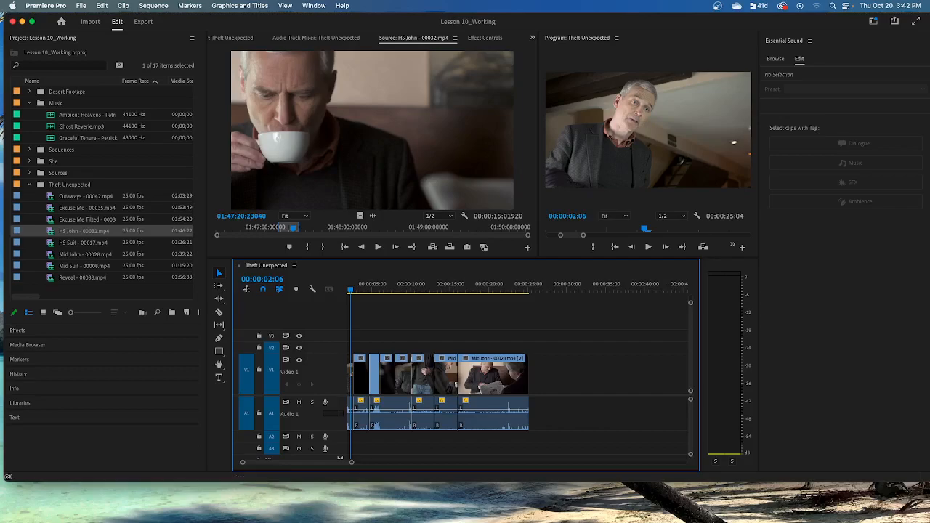